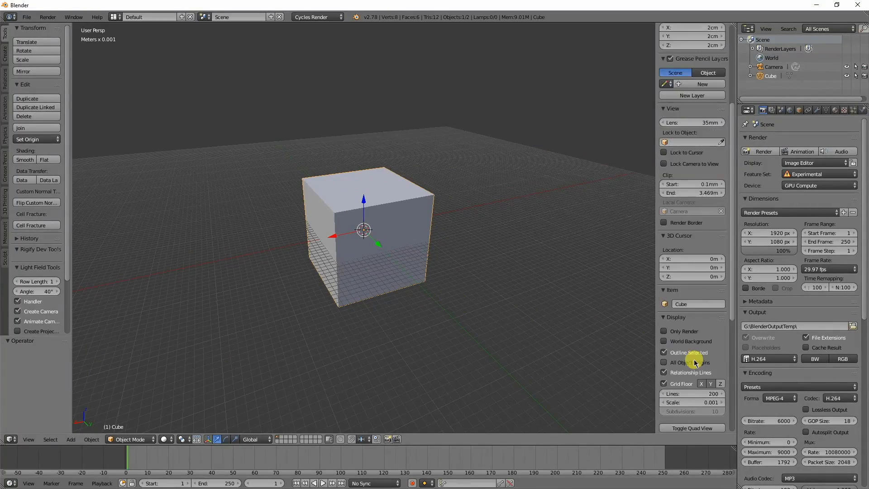
# Step: Scale the default cube into a slab about 9.7 × 11.5 × 2 cm and enter Edit Mode
pyautogui.scroll(-3)
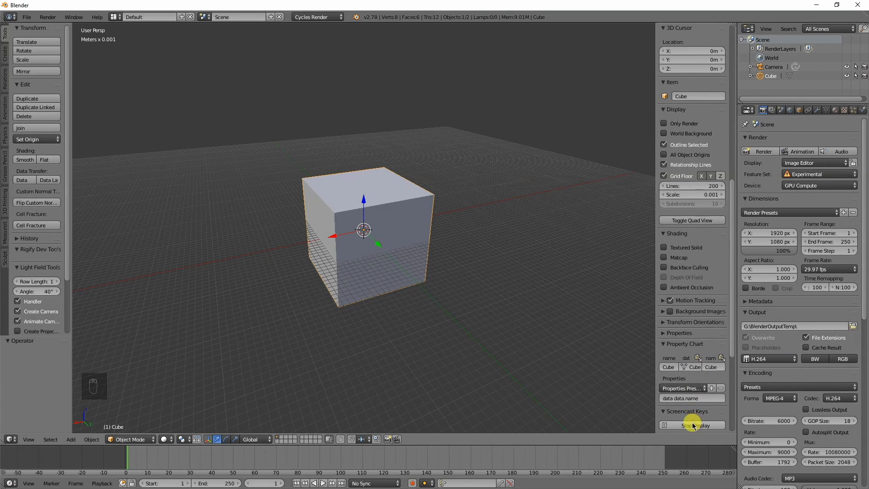
pyautogui.click(692, 425)
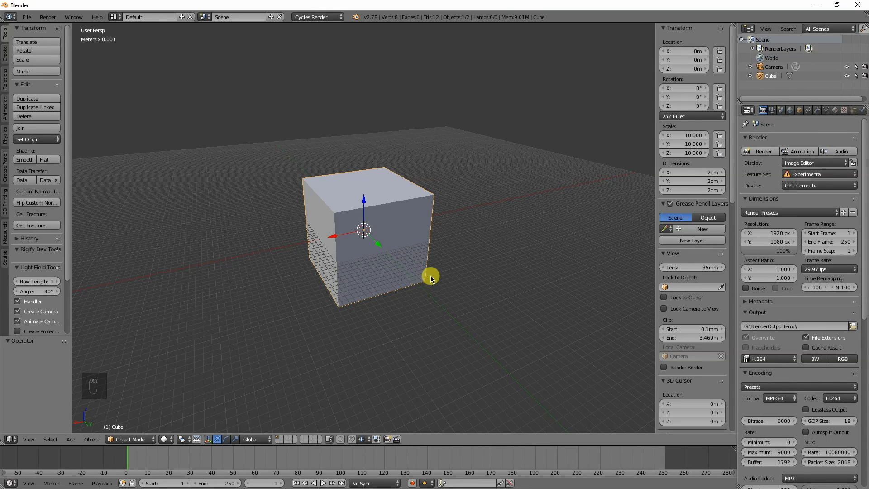
pyautogui.press('s')
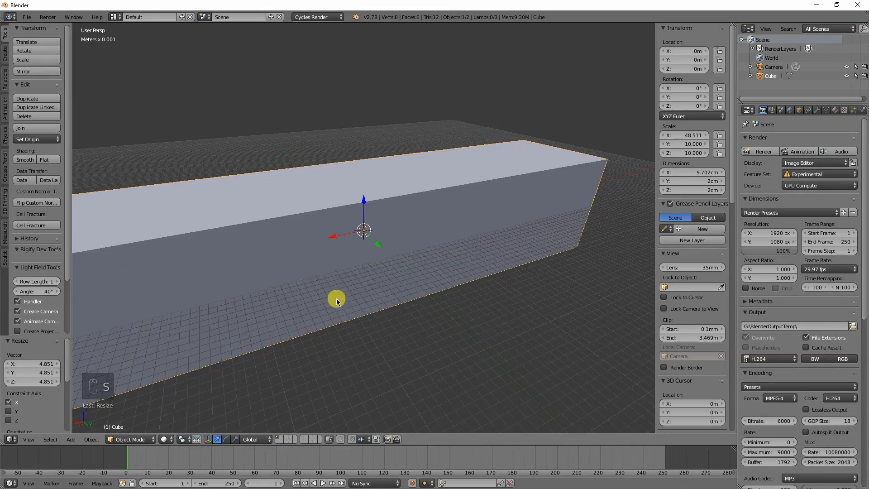
pyautogui.moveTo(520, 288)
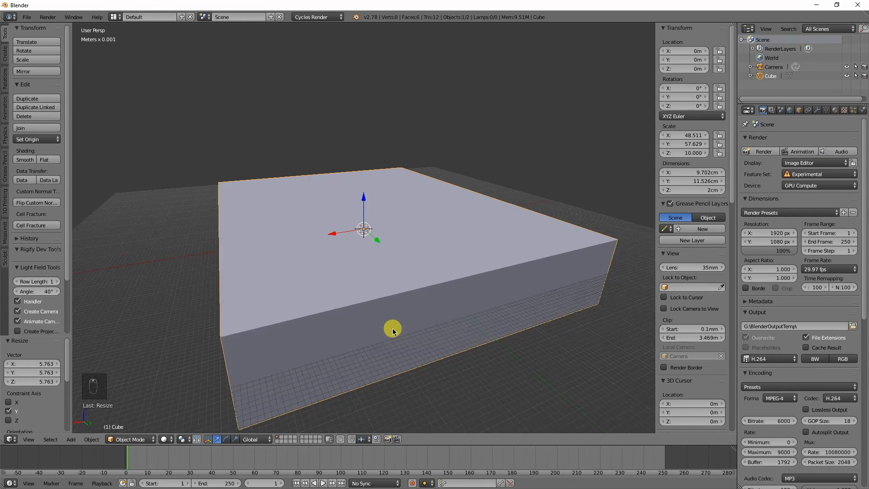
pyautogui.press('Tab')
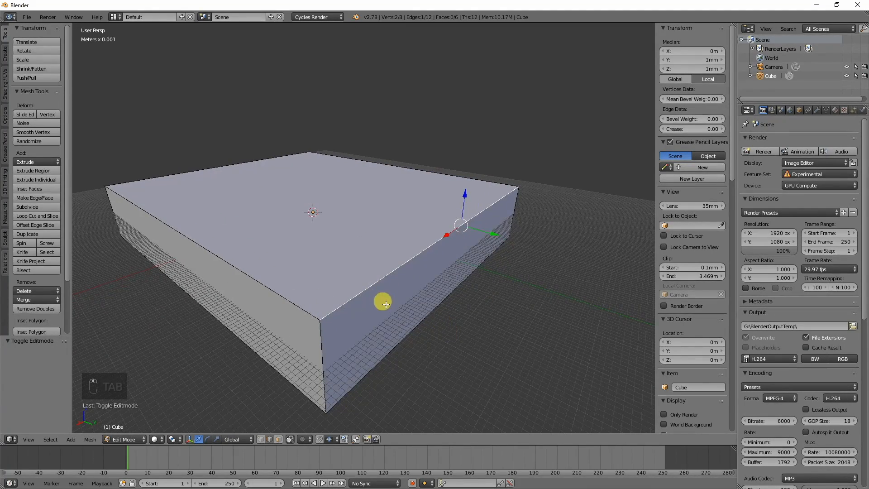
pyautogui.moveTo(275, 436)
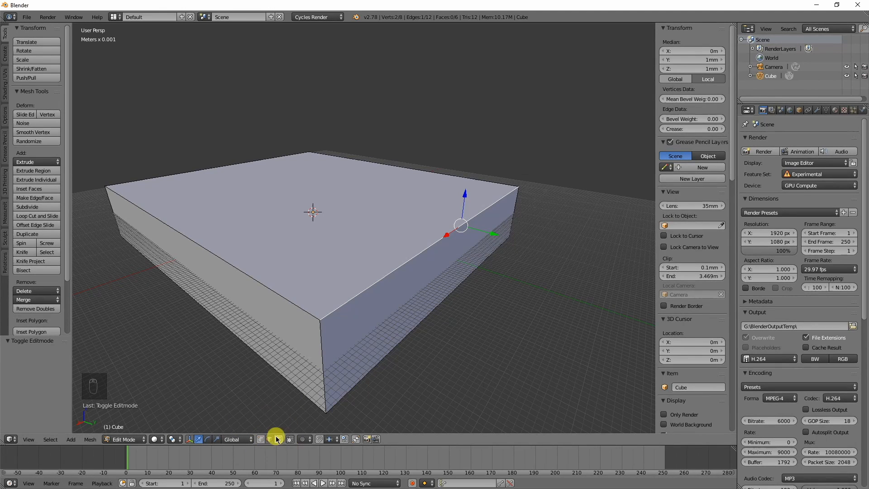
pyautogui.moveTo(314, 293)
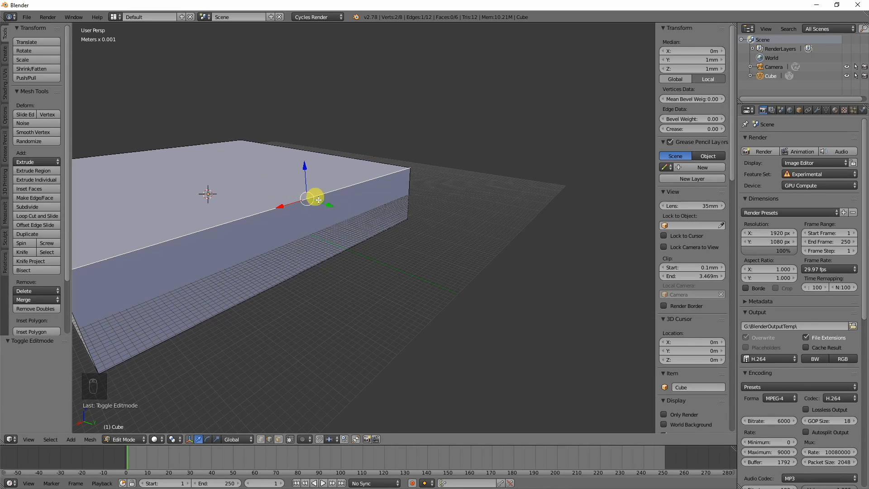
pyautogui.moveTo(586, 357)
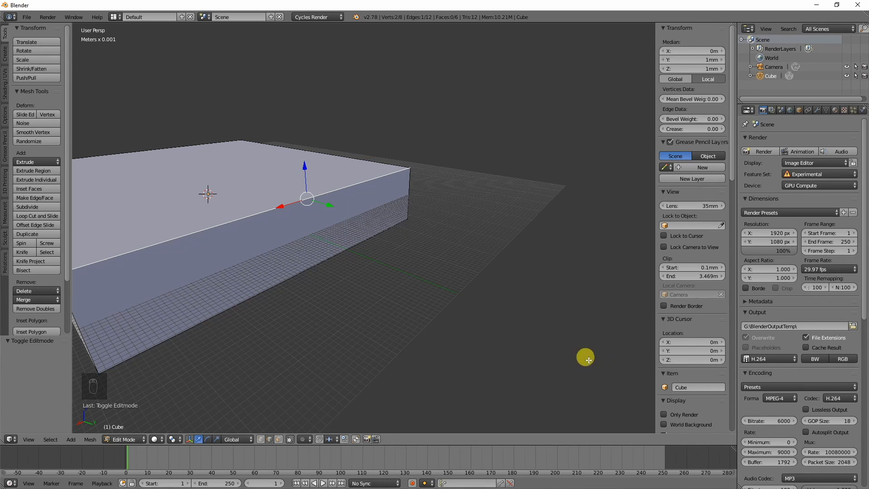
pyautogui.moveTo(320, 209)
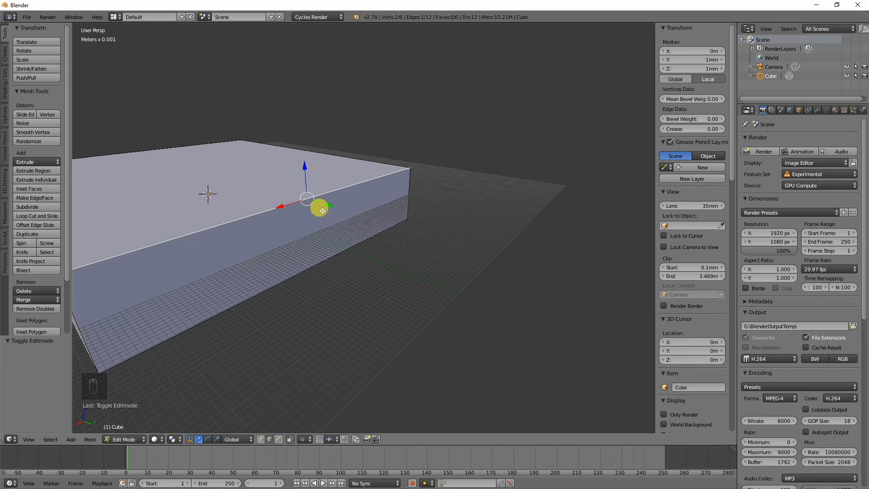
pyautogui.press('w')
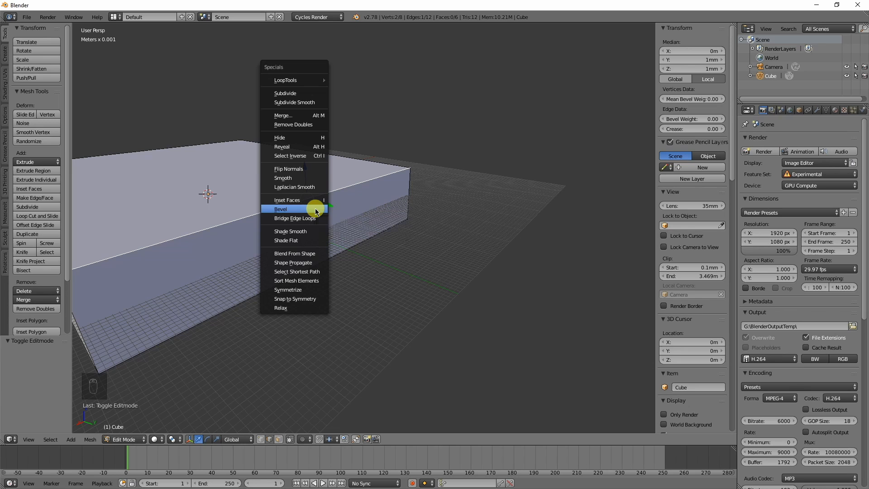
pyautogui.click(280, 209)
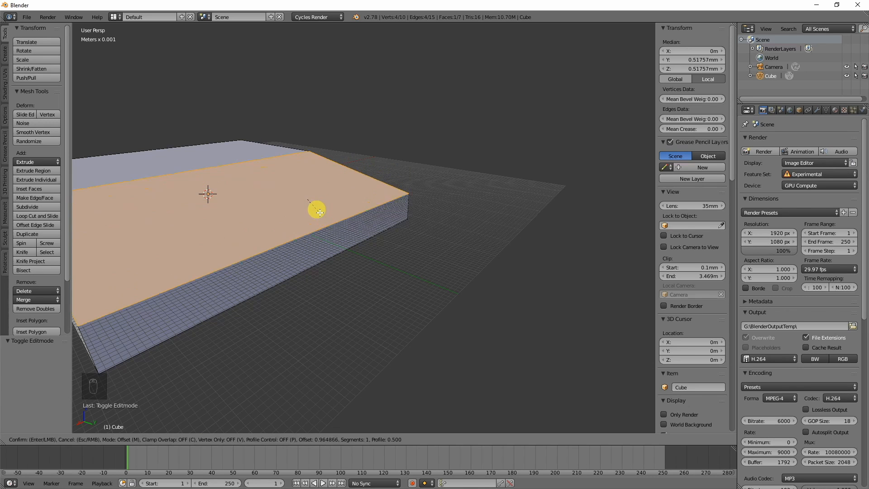
pyautogui.moveTo(323, 212)
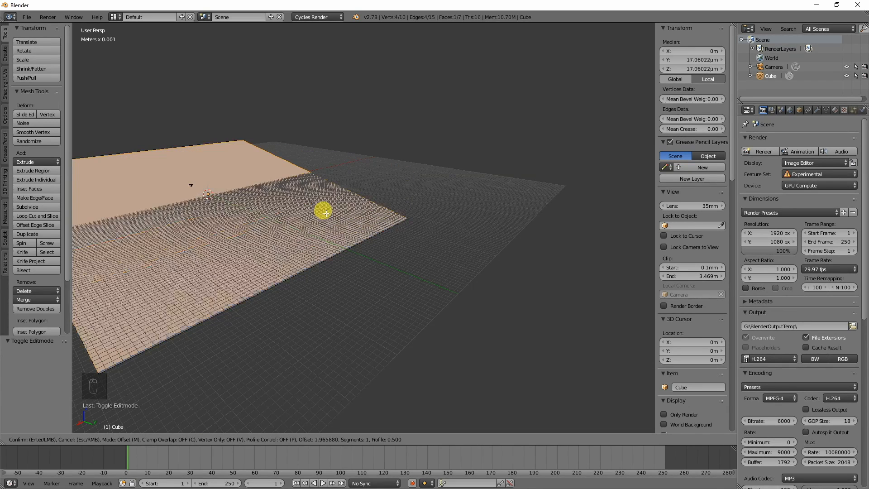
pyautogui.press('w')
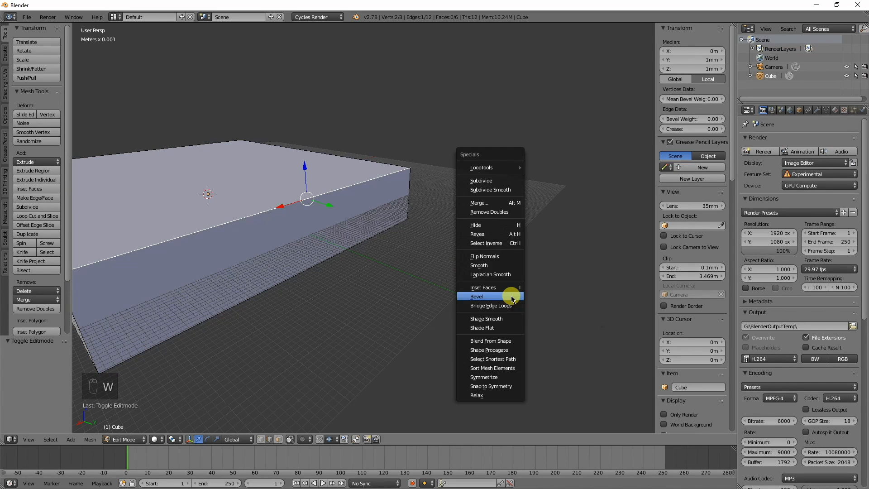
pyautogui.click(475, 296)
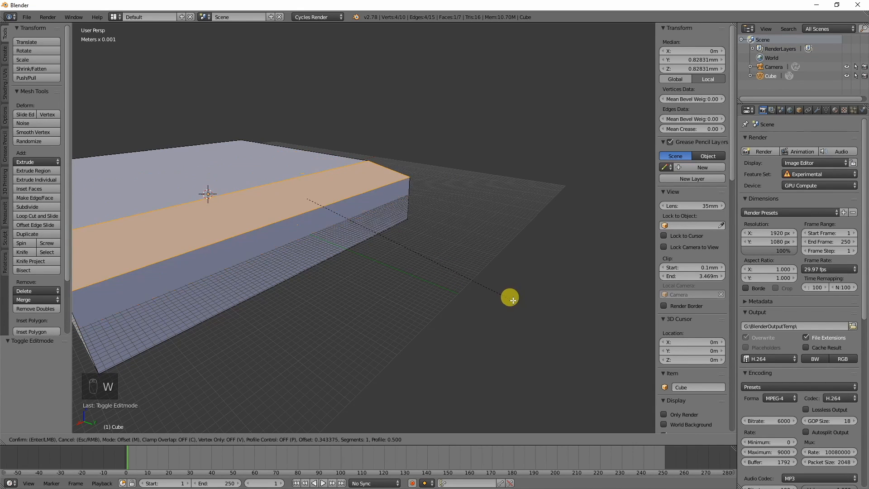
pyautogui.moveTo(510, 303)
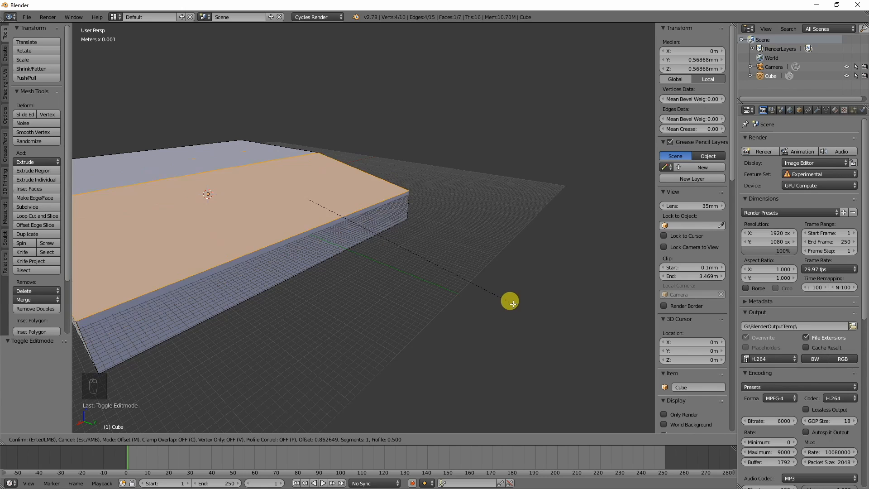
pyautogui.moveTo(499, 303)
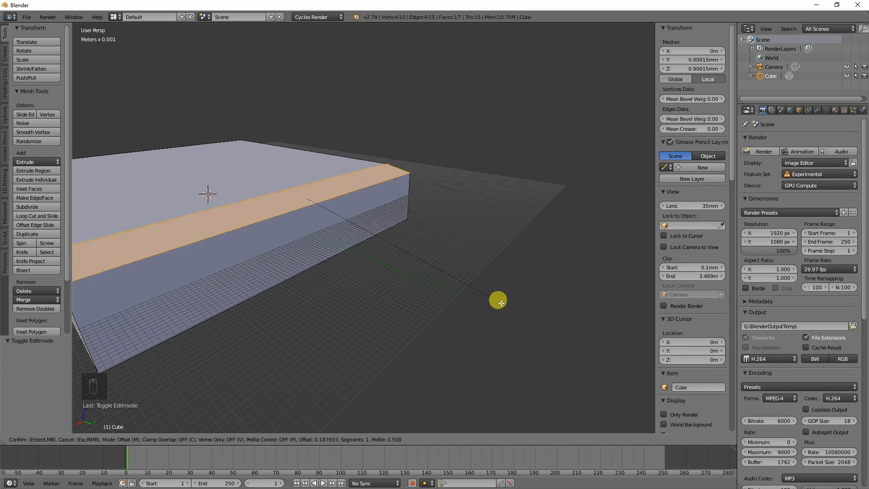
pyautogui.moveTo(523, 317)
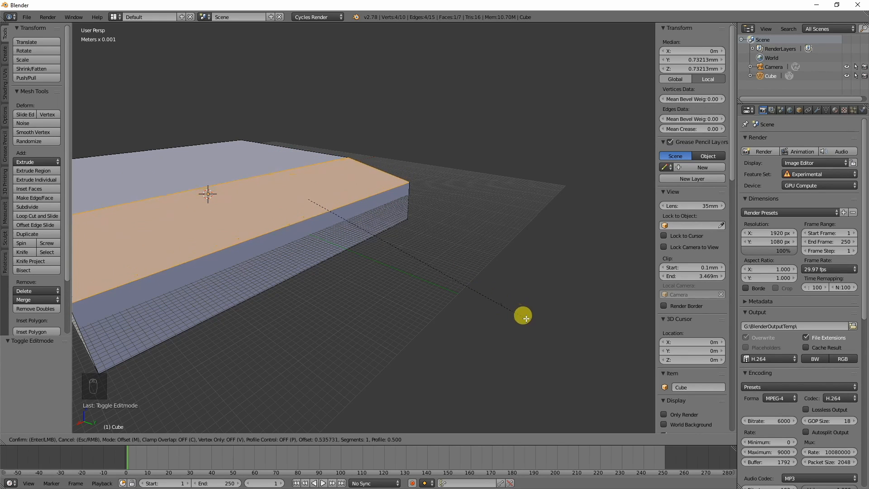
pyautogui.moveTo(532, 335)
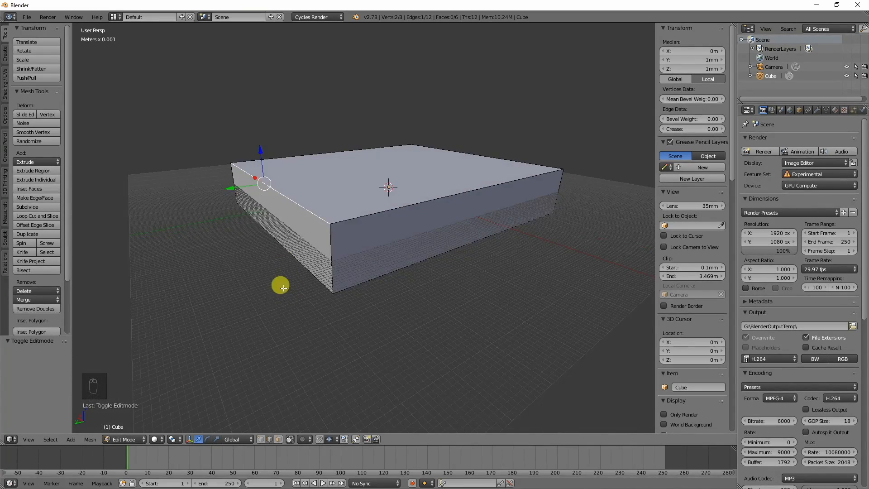
# Step: Cut two edge loops around the slab and bevel a top edge section into a rounded curve
pyautogui.press('w')
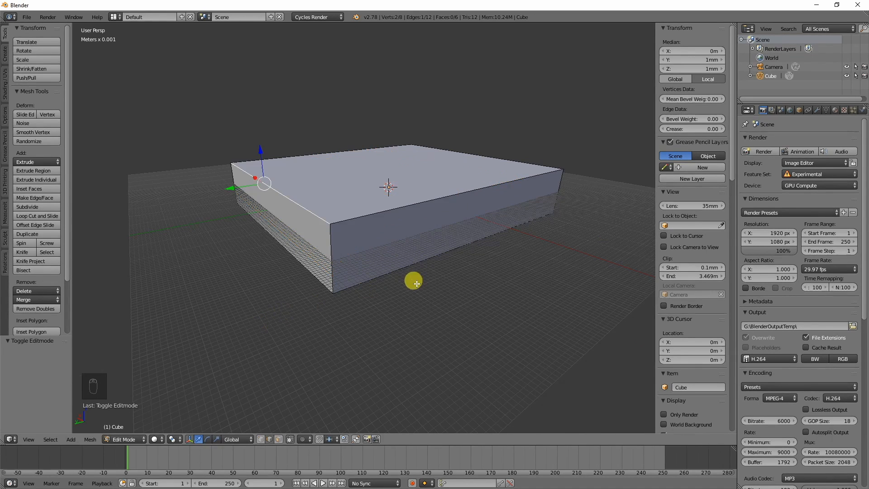
pyautogui.press('ctrl+r')
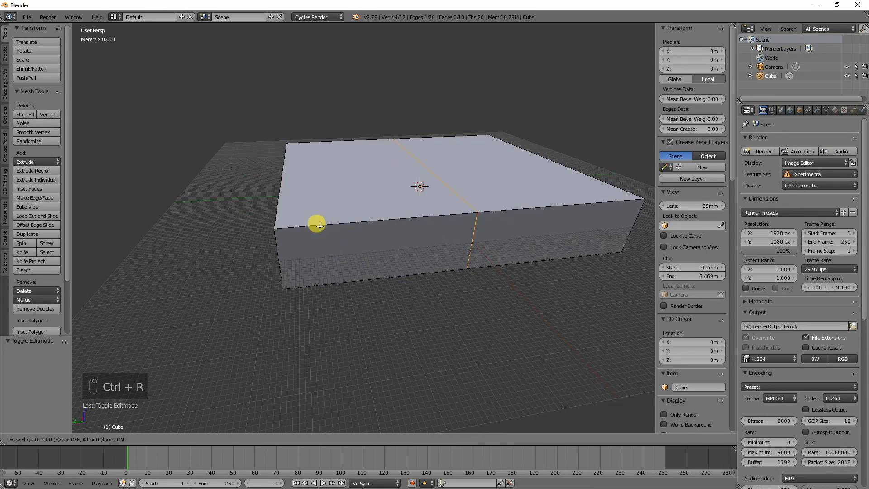
pyautogui.moveTo(172, 238)
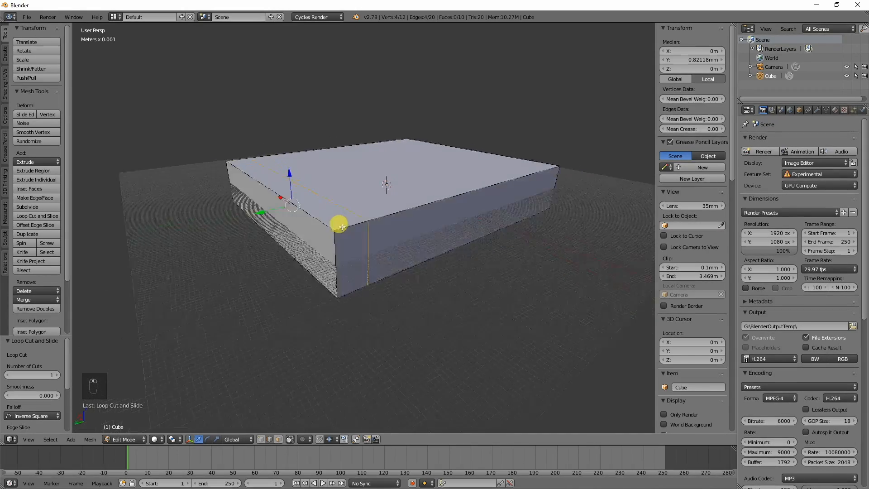
pyautogui.press('ctrl+r')
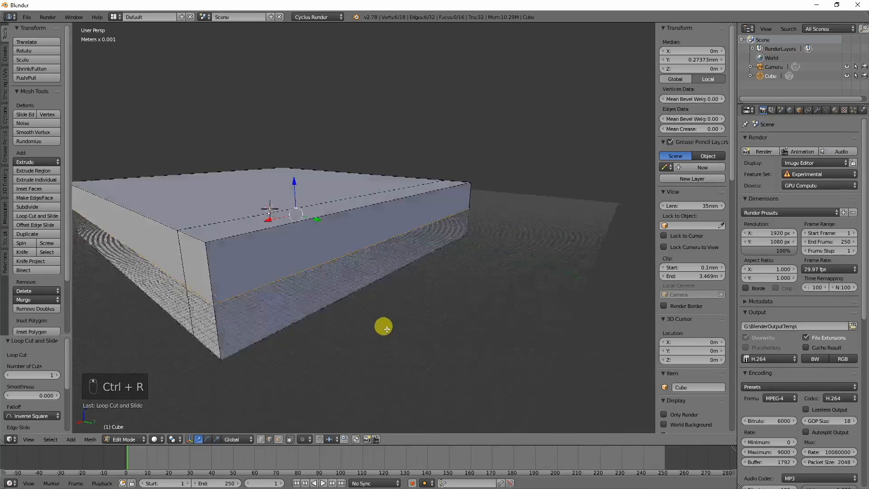
pyautogui.press('w')
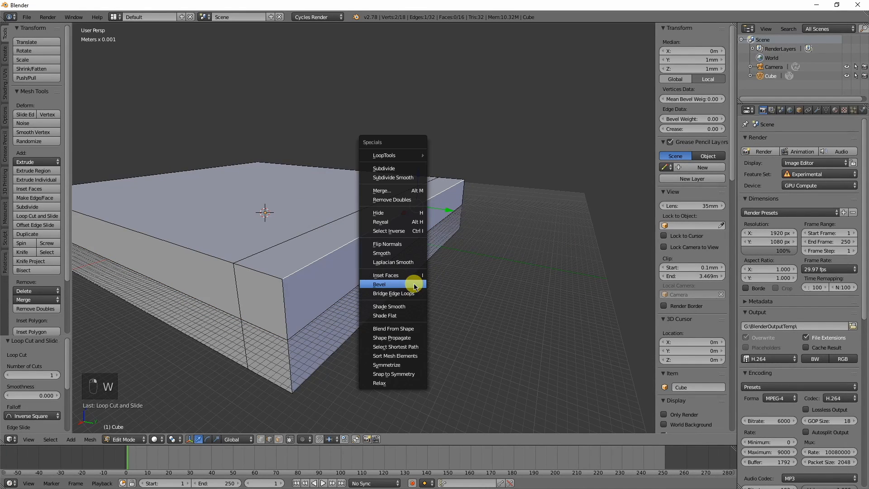
pyautogui.click(380, 283)
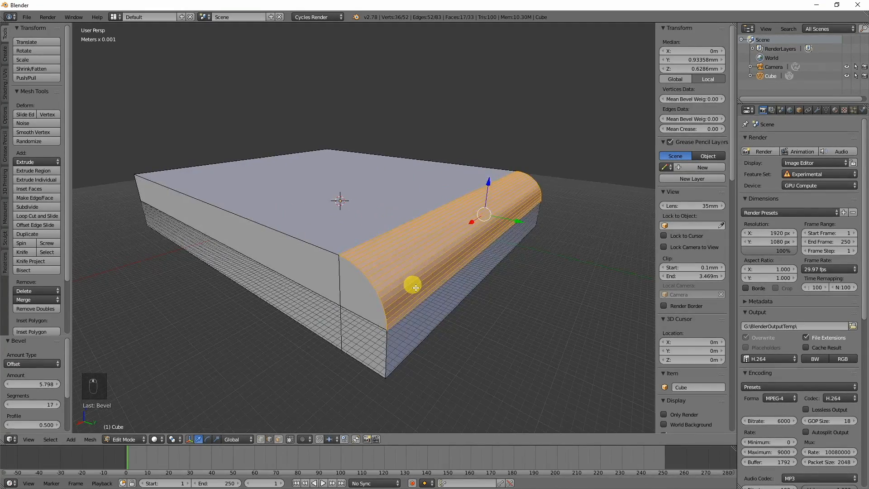
# Step: Undo the bevel and loop cuts, retry a top-edge bevel, then undo back to the plain eight-vertex box
pyautogui.press('ctrl+z')
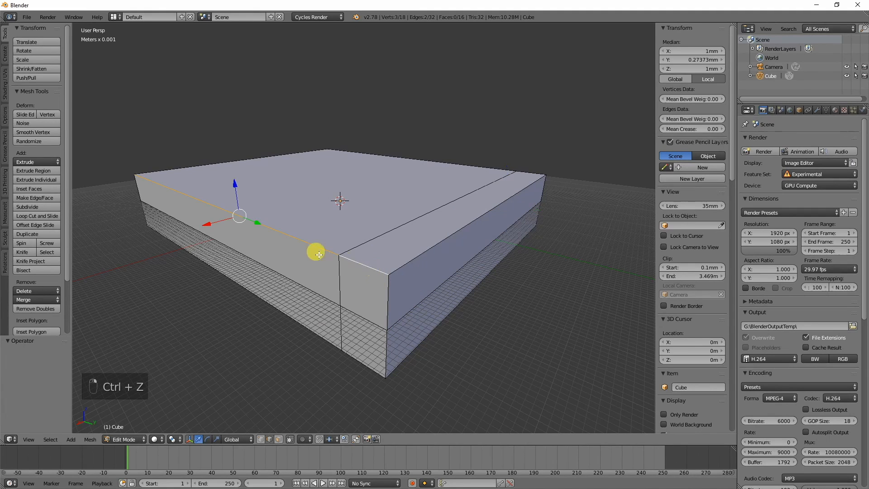
pyautogui.press('ctrl+z')
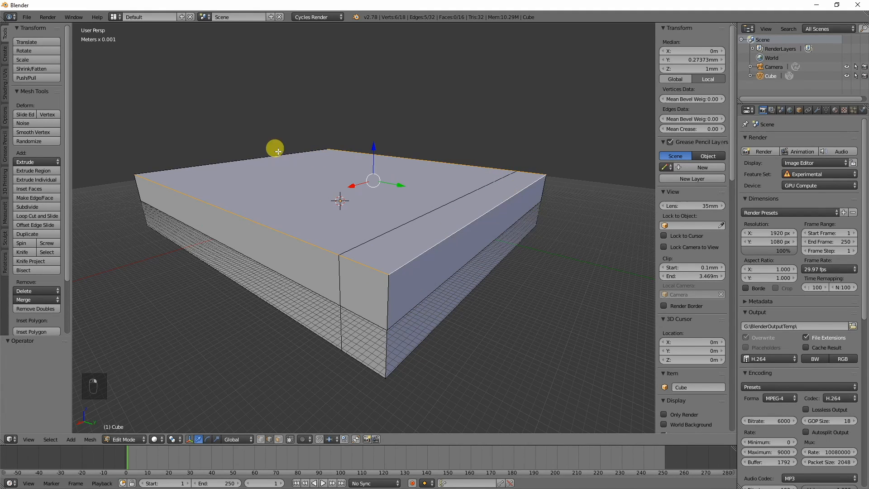
pyautogui.press('w')
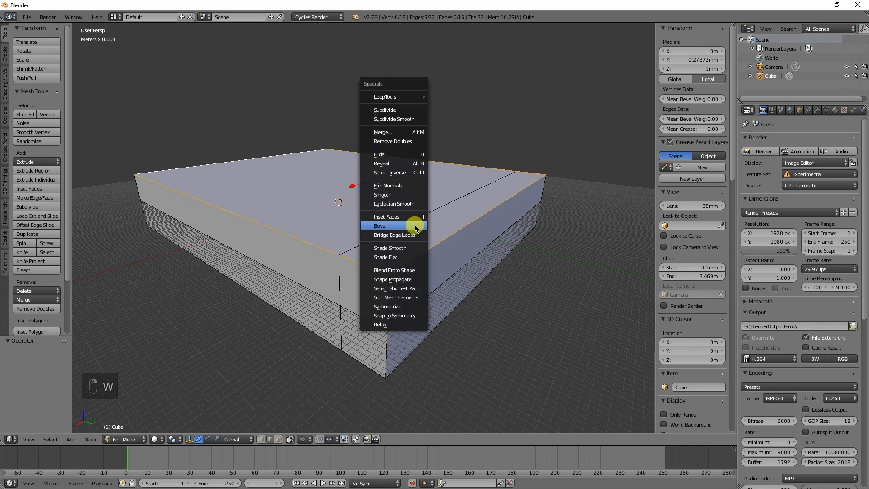
pyautogui.click(380, 225)
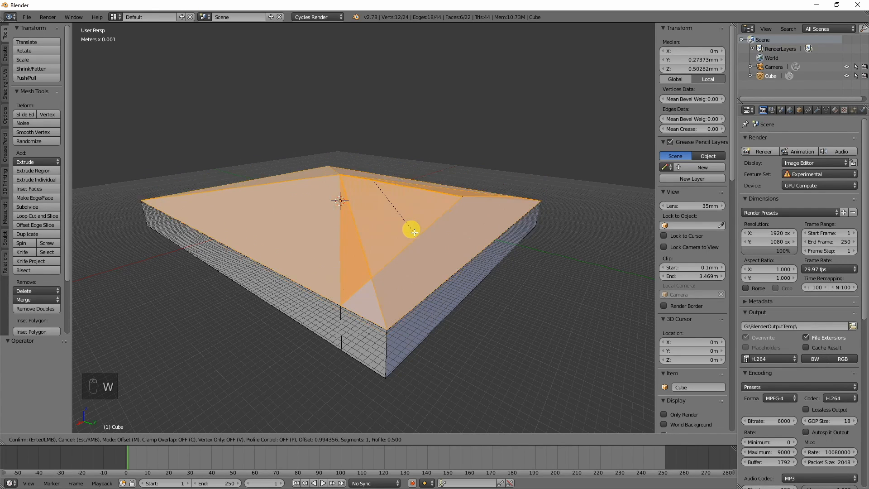
pyautogui.moveTo(391, 214)
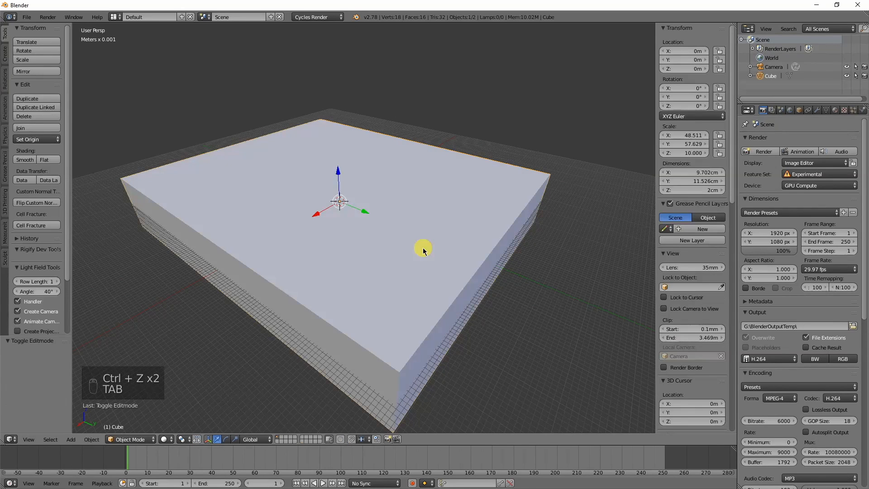
pyautogui.press('ctrl+z')
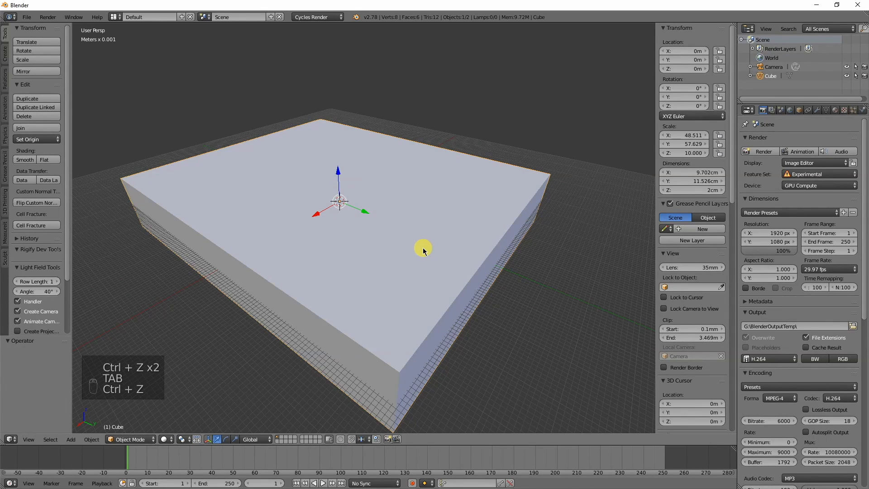
pyautogui.press('ctrl+z')
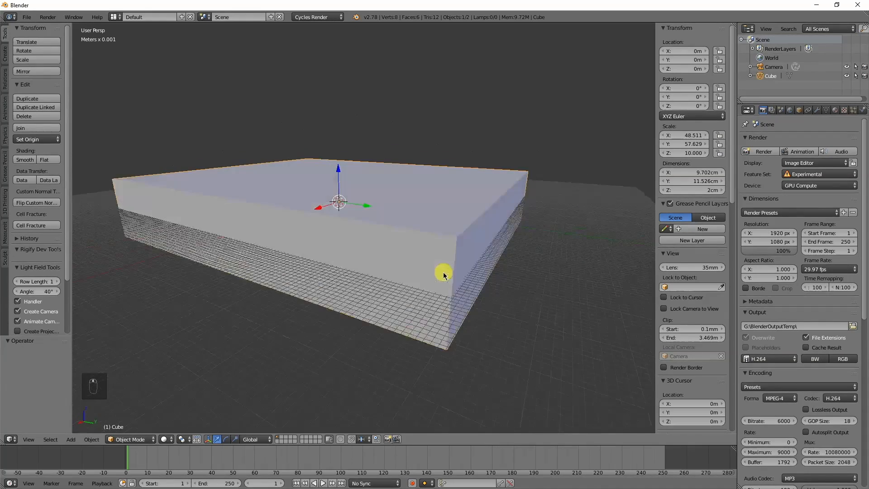
# Step: Add pairs of supporting edge loops hugging the slab's sides, raising it to 56 vertices
pyautogui.press('Tab')
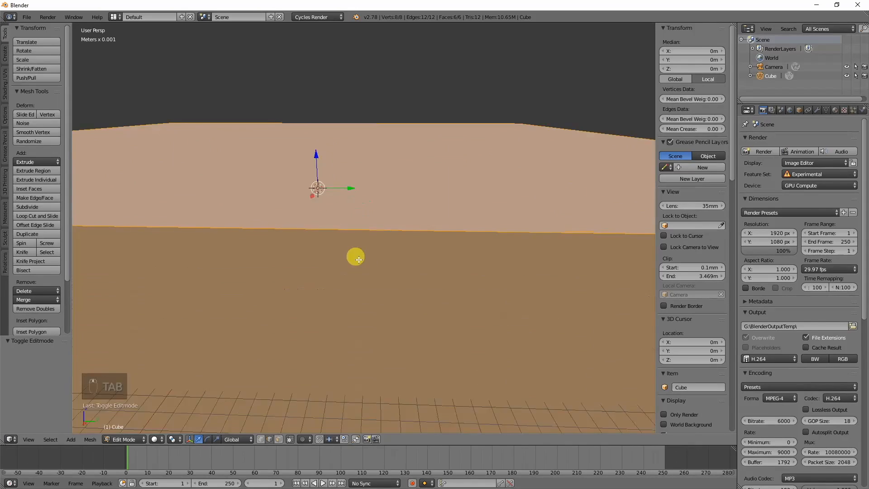
pyautogui.press('ctrl+r')
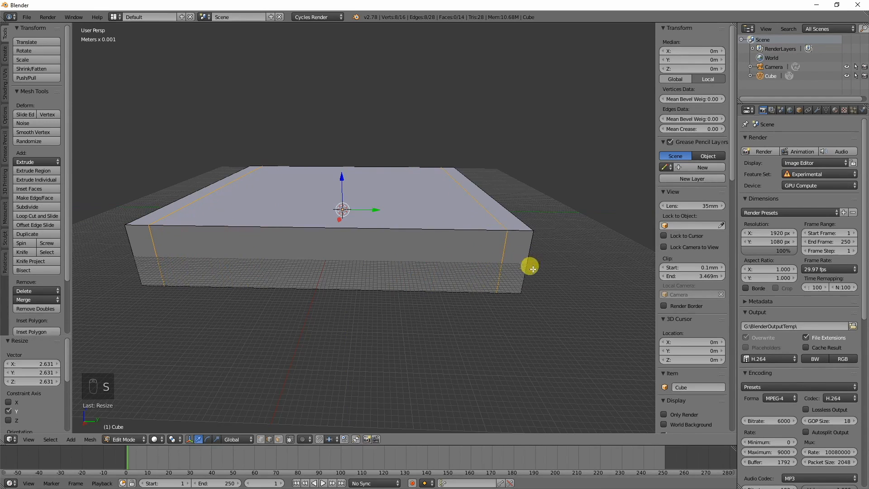
pyautogui.press('ctrl+r')
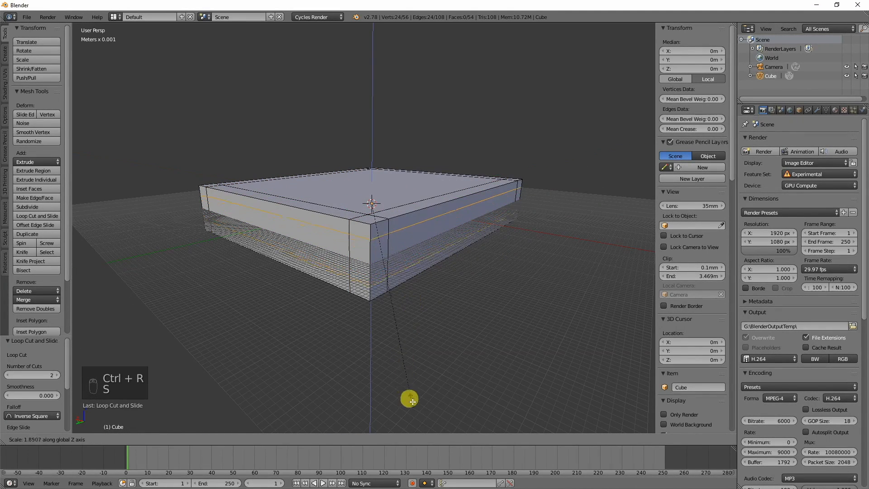
pyautogui.click(819, 110)
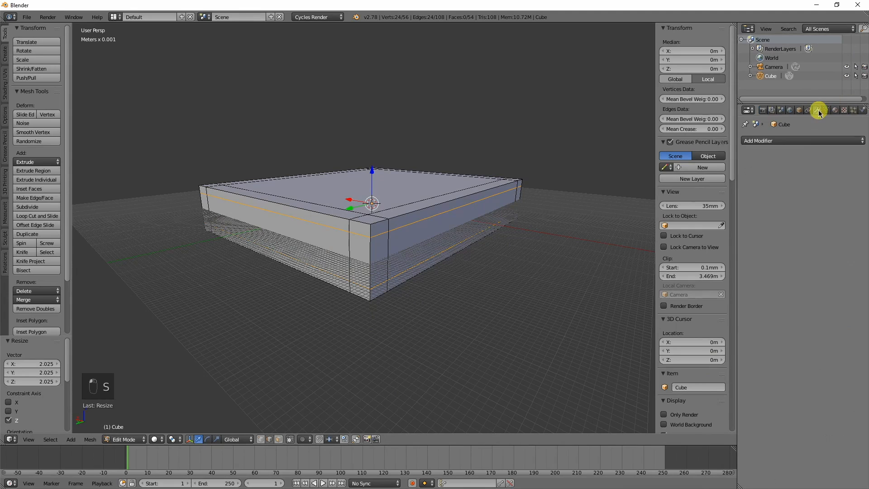
# Step: Preview a Subdivision Surface modifier at level 2 on the slab, then remove it and resume editing
pyautogui.click(802, 141)
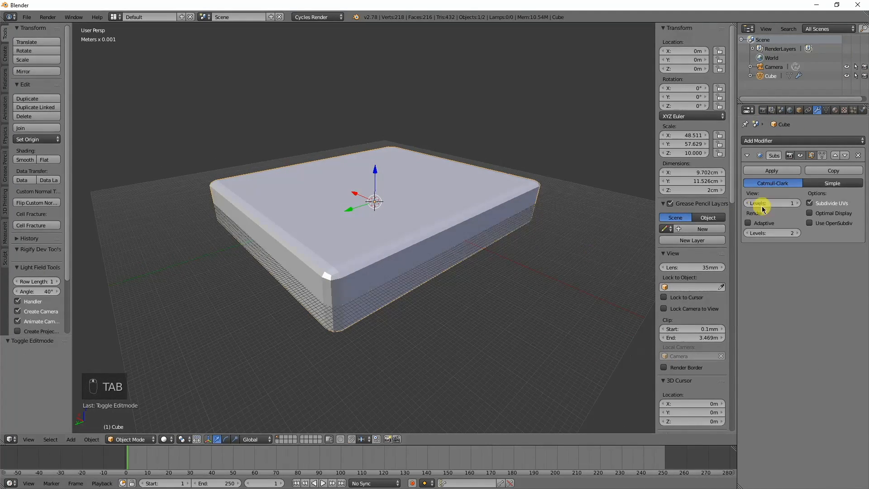
pyautogui.click(773, 203)
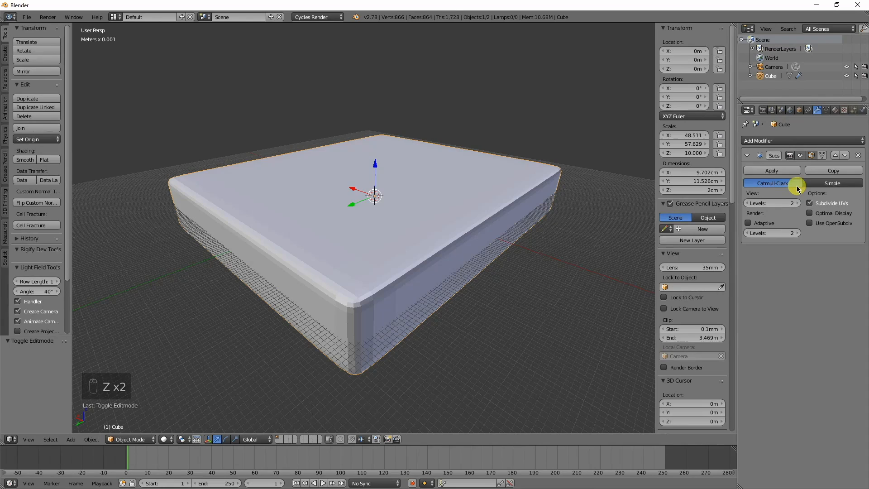
pyautogui.click(858, 155)
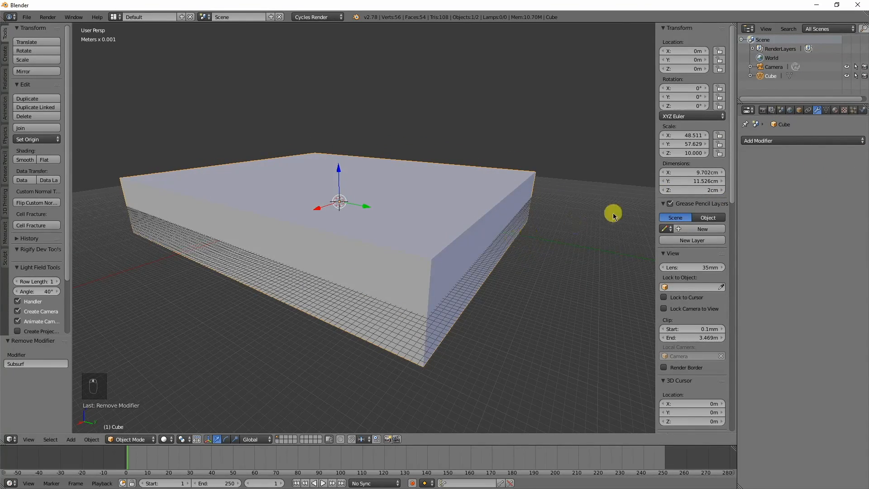
pyautogui.press('Tab')
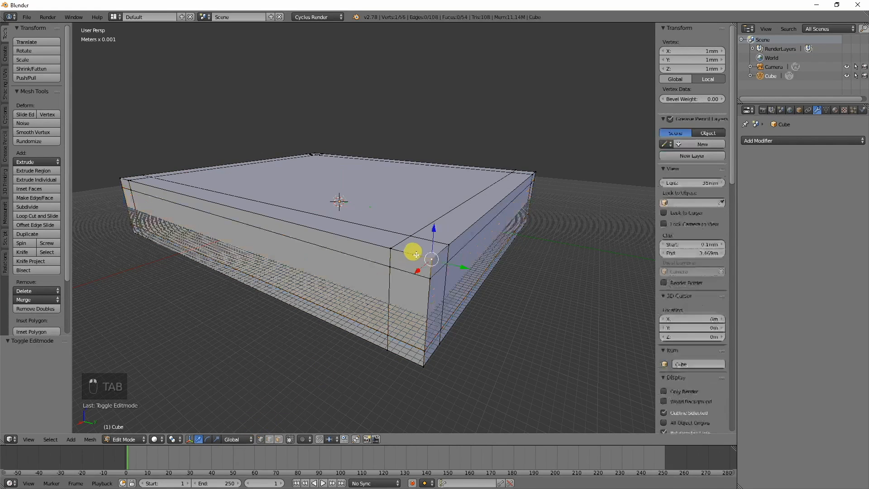
# Step: In Edge select mode, Shift-select the slab's top outer rim and vertical corner edges
pyautogui.click(421, 250)
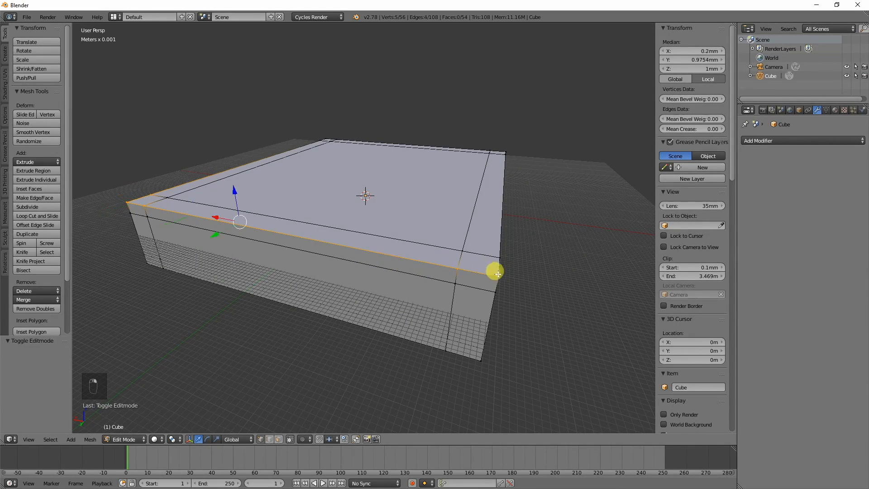
pyautogui.click(509, 153)
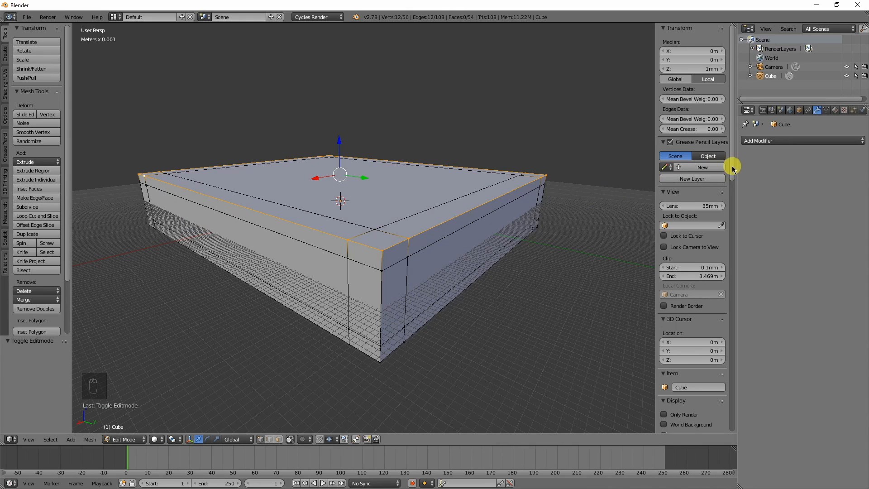
pyautogui.click(381, 356)
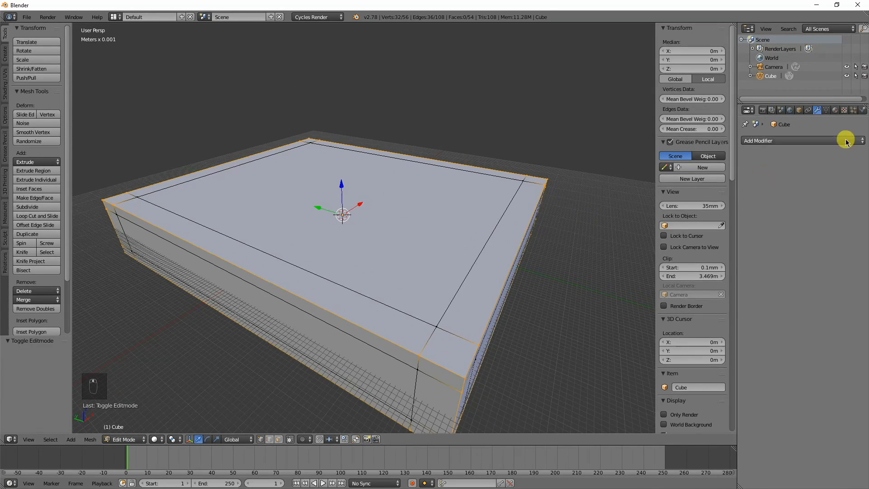
# Step: Create a new vertex group in the slab's mesh data and rename it 'Edge corners'
pyautogui.click(827, 110)
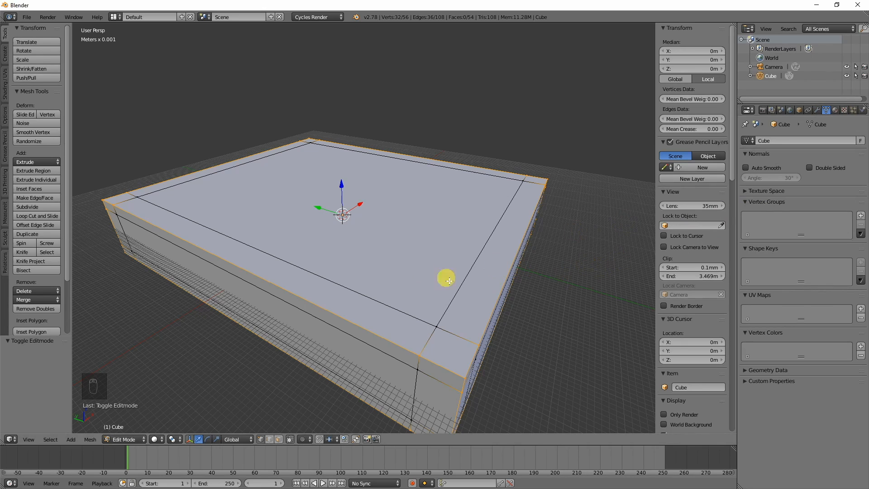
pyautogui.moveTo(765, 155)
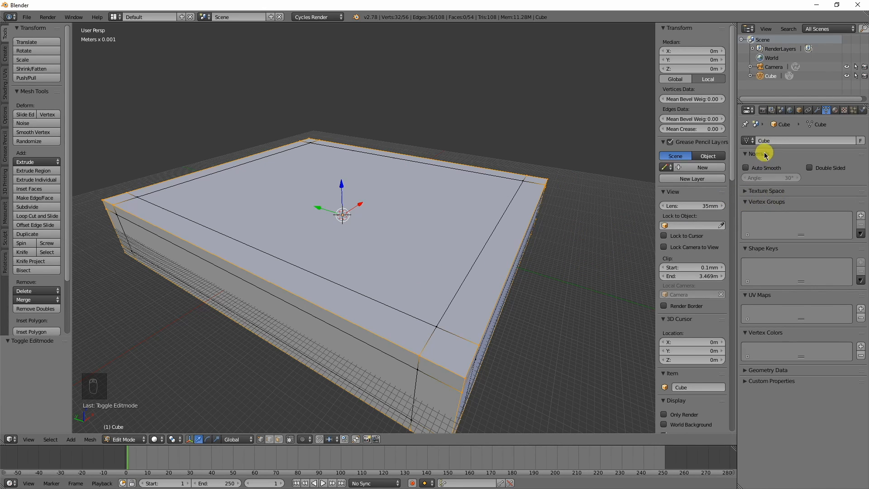
pyautogui.moveTo(767, 204)
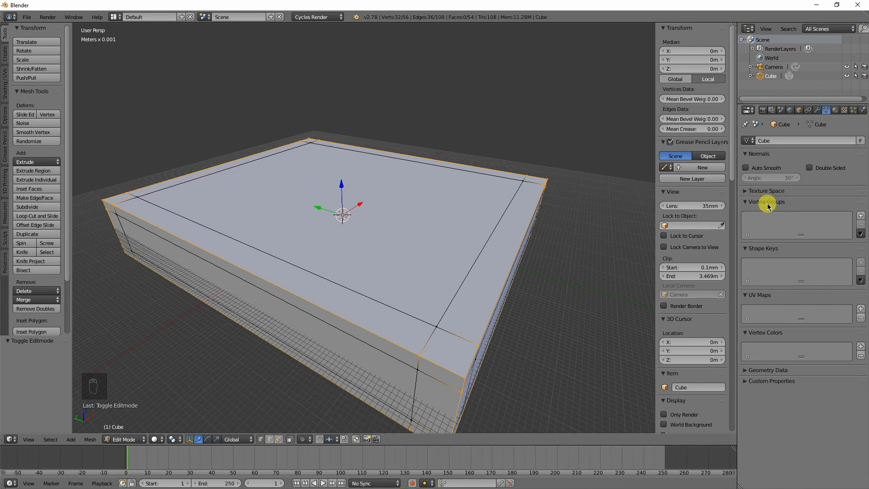
pyautogui.moveTo(733, 216)
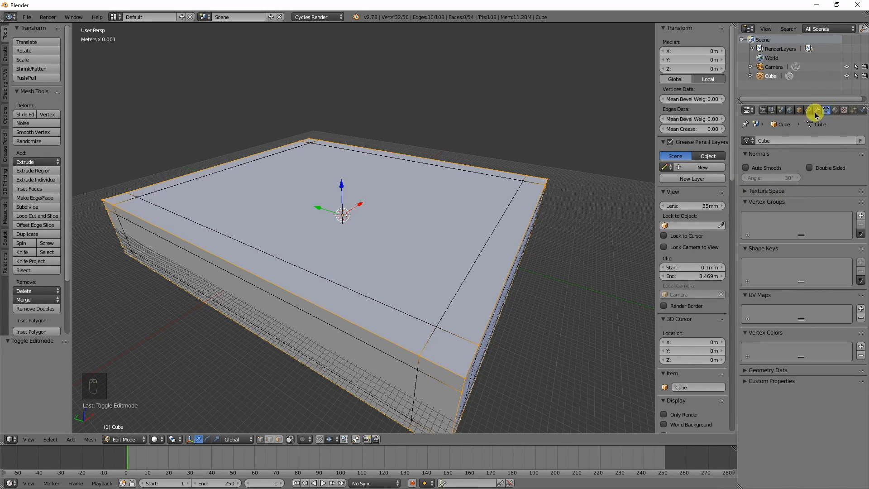
pyautogui.click(861, 215)
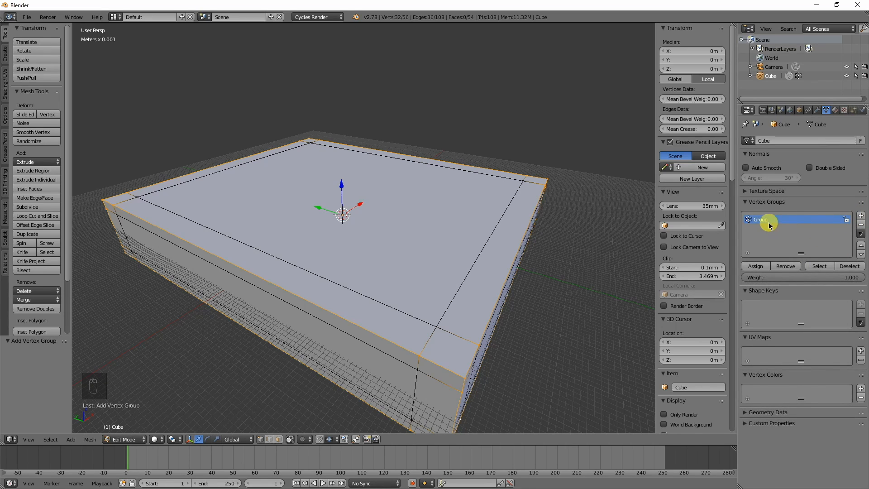
pyautogui.doubleClick(767, 219)
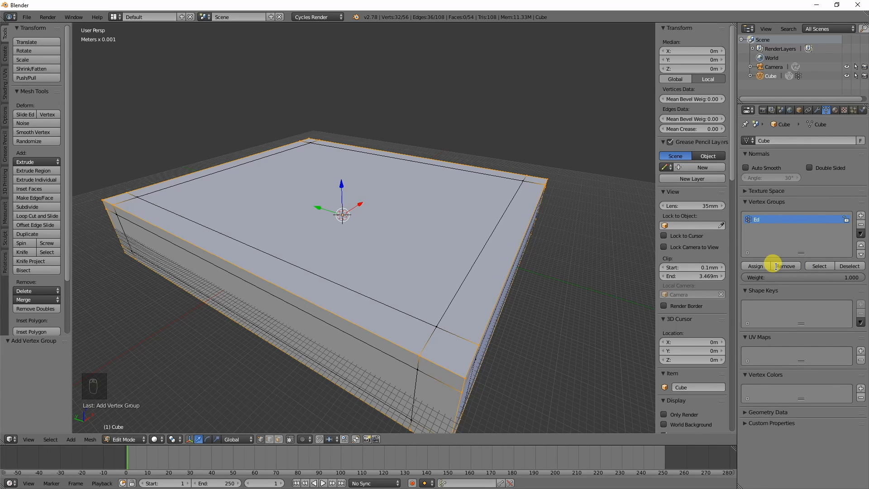
pyautogui.write('Edges')
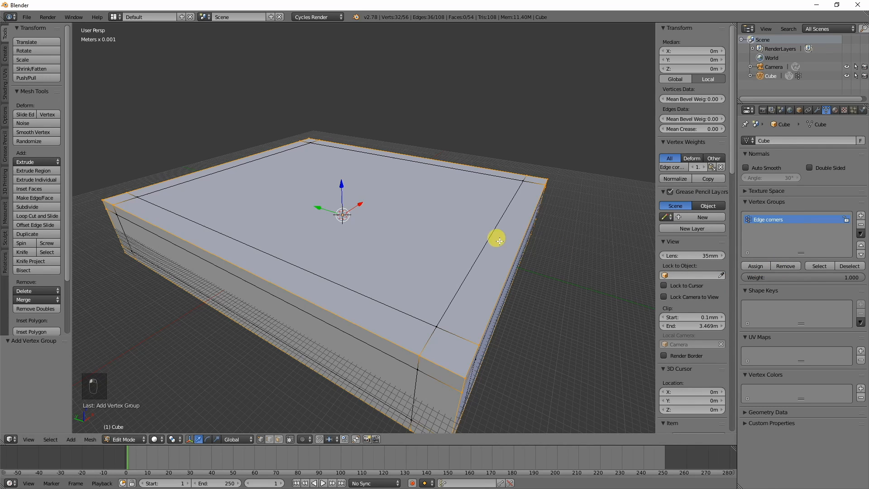
pyautogui.moveTo(405, 309)
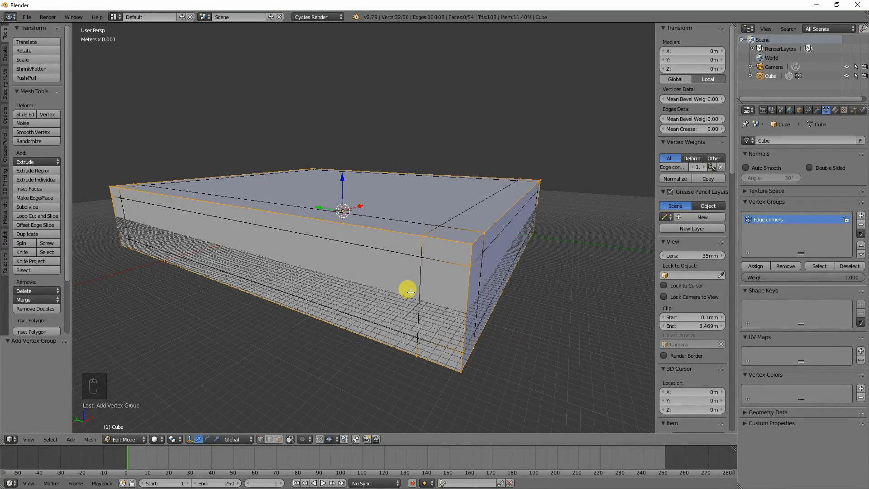
# Step: Verify the Edge corners group holds the 32 rim vertices via Deselect/Select, then return to Object Mode
pyautogui.press('Tab')
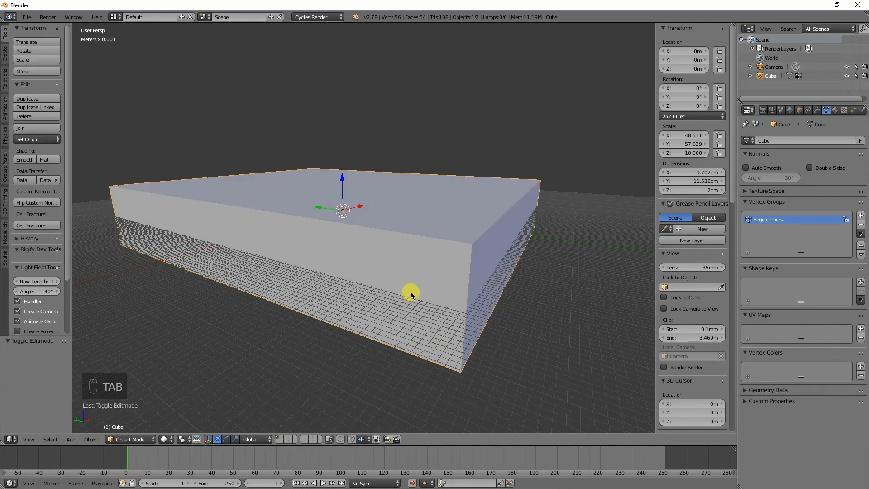
pyautogui.press('Tab')
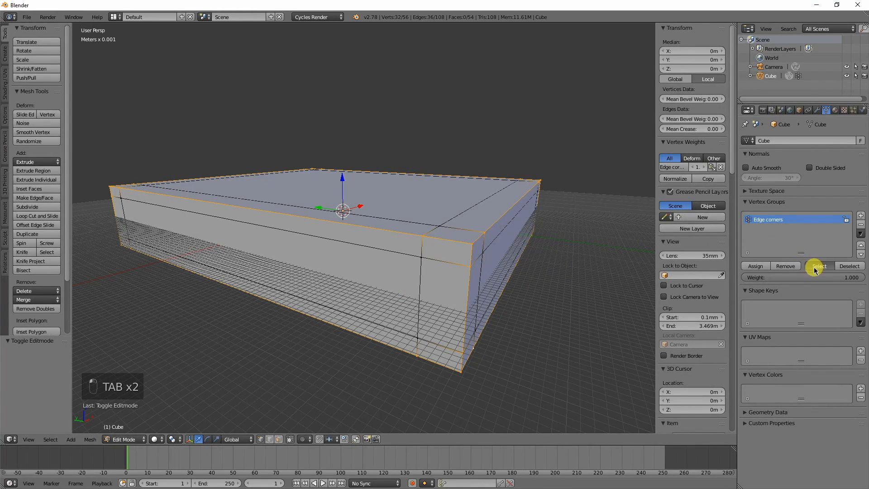
pyautogui.click(849, 266)
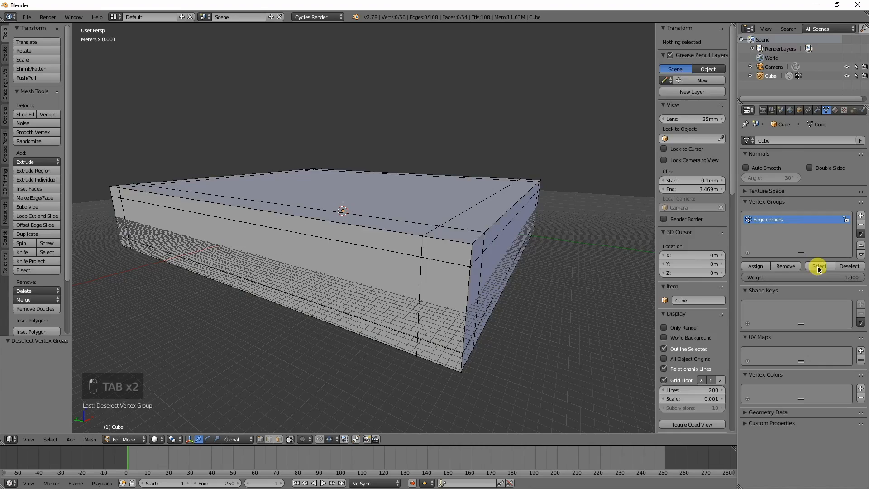
pyautogui.click(819, 266)
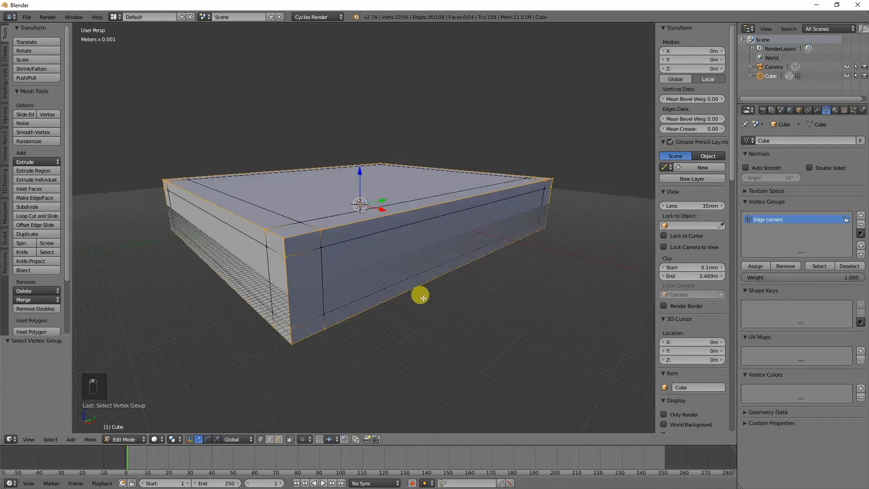
pyautogui.press('Tab')
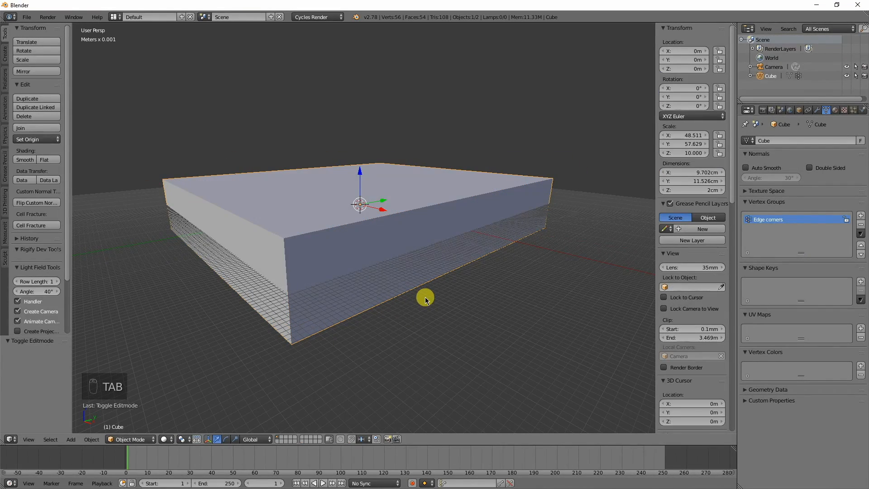
# Step: Add a Bevel modifier limited to the Edge corners vertex group with percent-based width
pyautogui.click(821, 110)
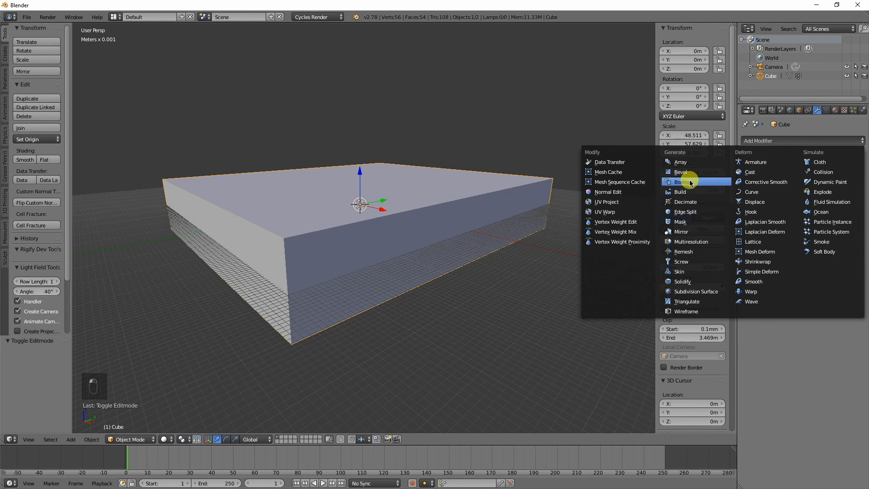
pyautogui.click(681, 172)
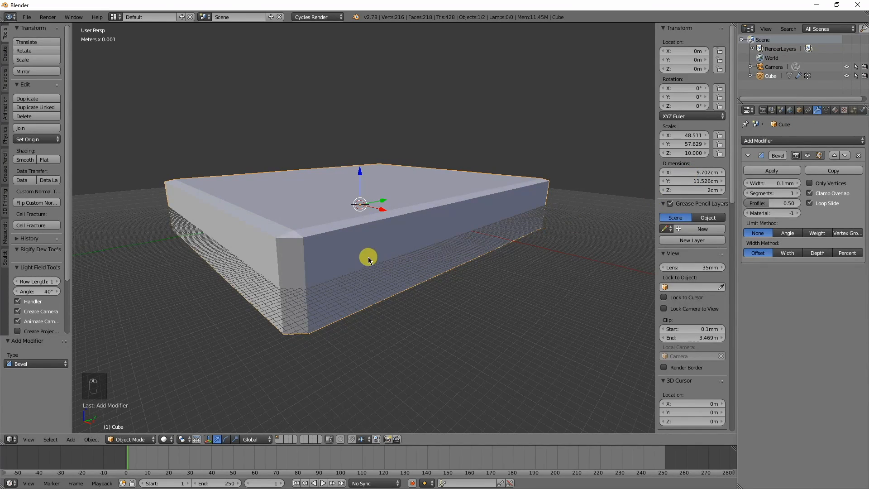
pyautogui.click(847, 232)
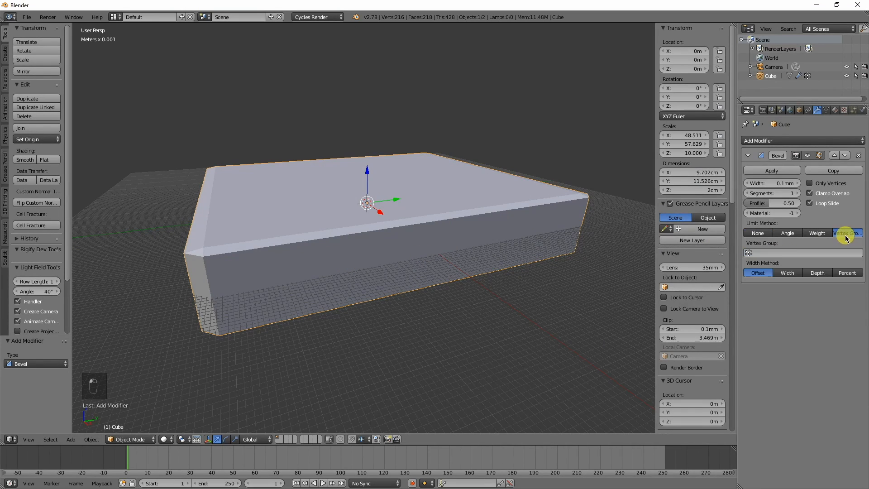
pyautogui.click(801, 253)
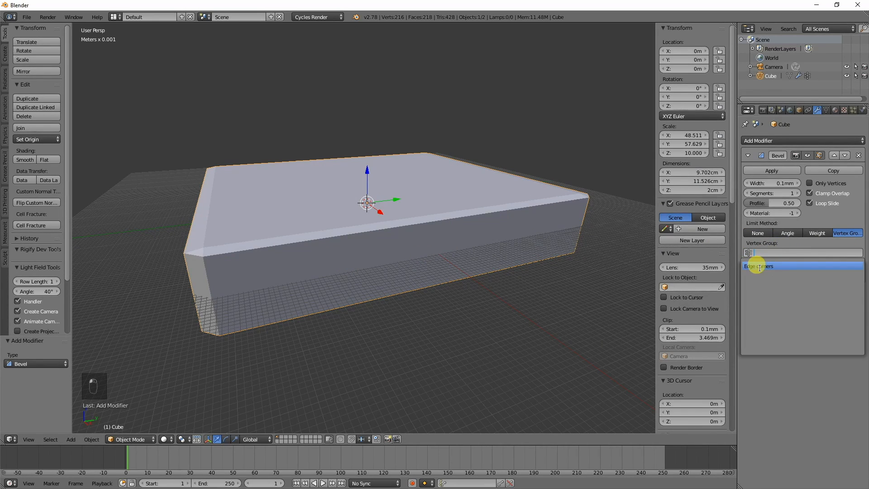
pyautogui.click(760, 266)
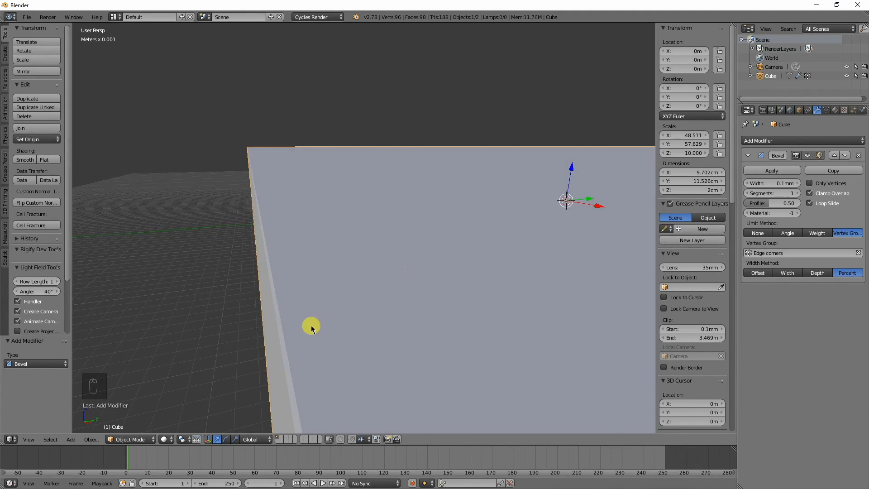
# Step: Raise the Bevel modifier width to about 6.27, chamfering the rim, and view it in Object Mode
pyautogui.press('Tab')
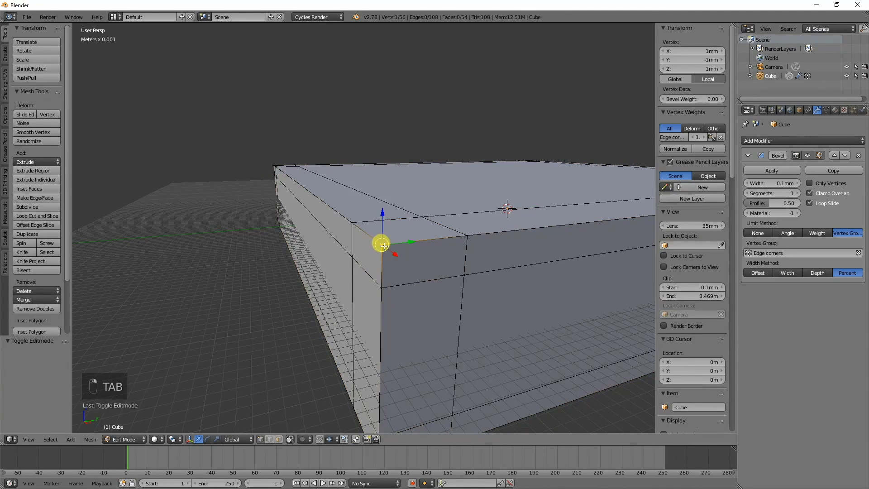
pyautogui.press('numpad_period')
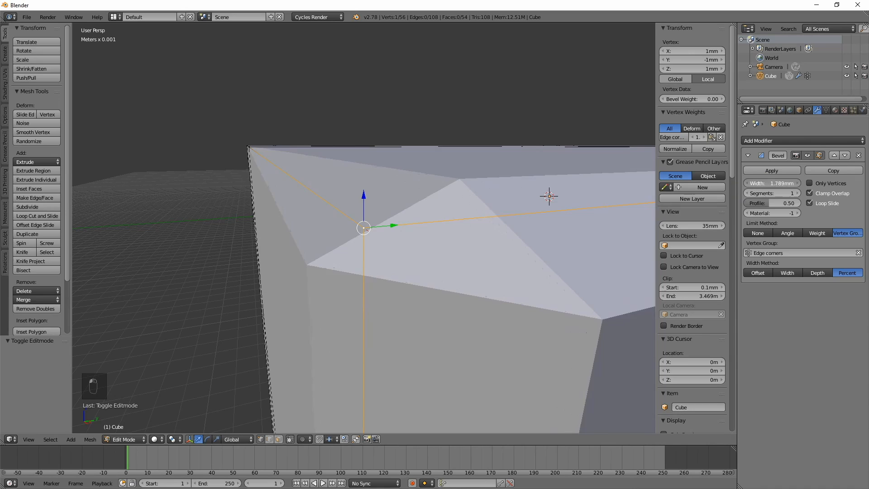
pyautogui.click(772, 182)
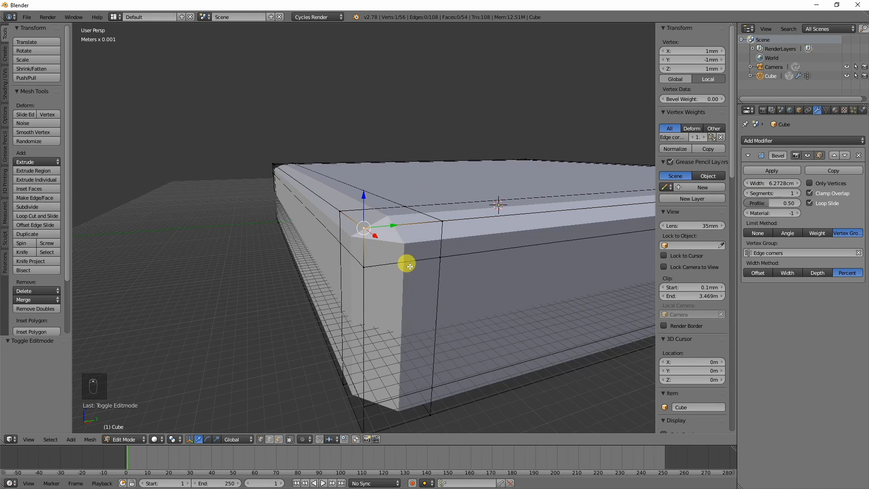
pyautogui.press('Tab')
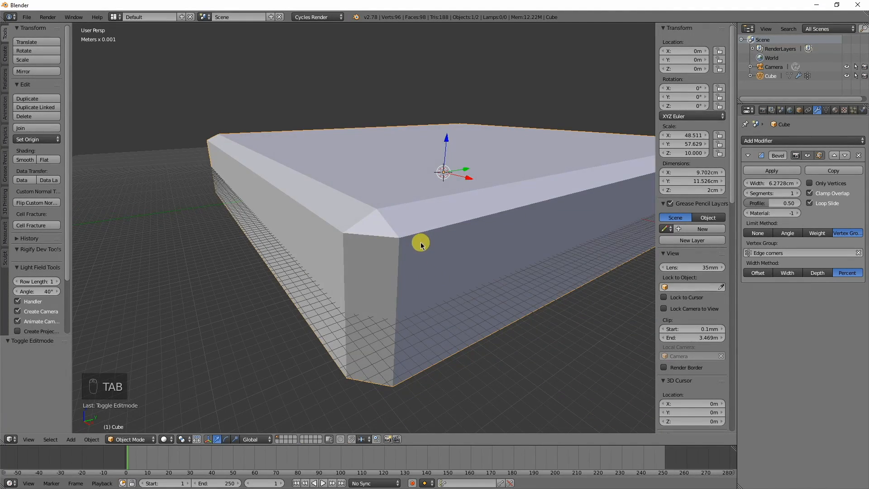
# Step: View the slab as a front-ortho wireframe and enter Edit Mode to adjust its 12-segment bevel
pyautogui.press('numpad_1')
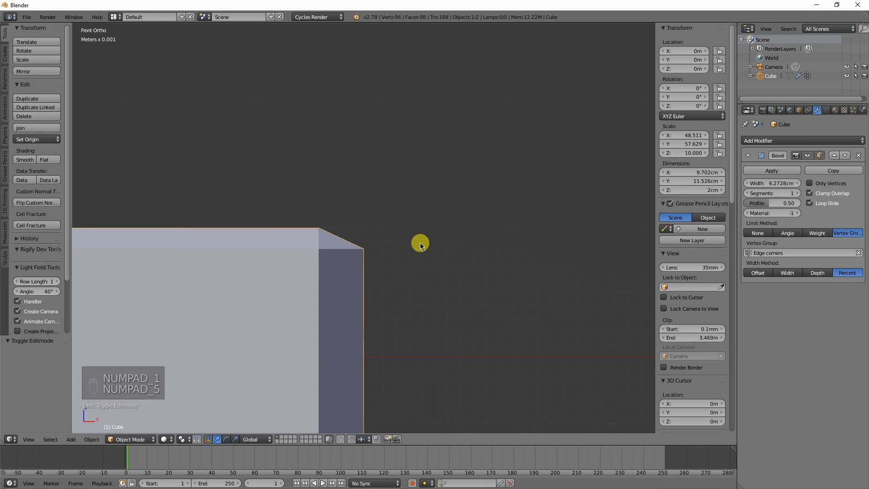
pyautogui.press('numpad_5')
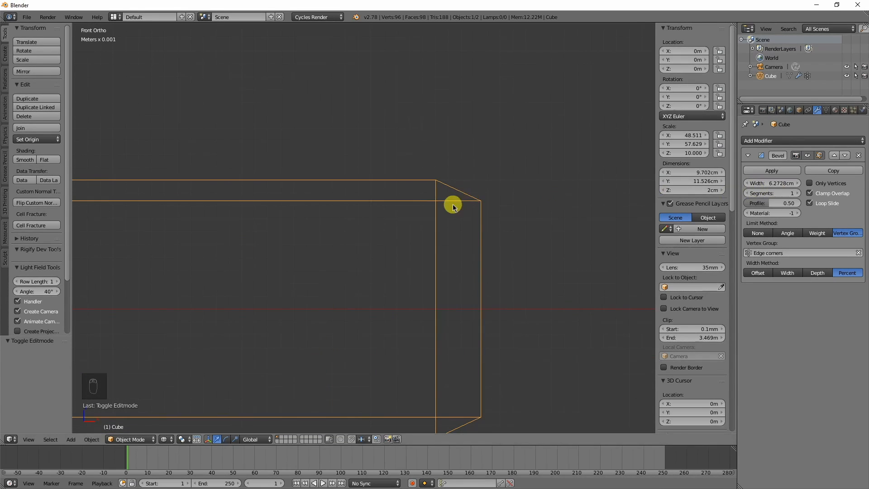
pyautogui.press('Tab')
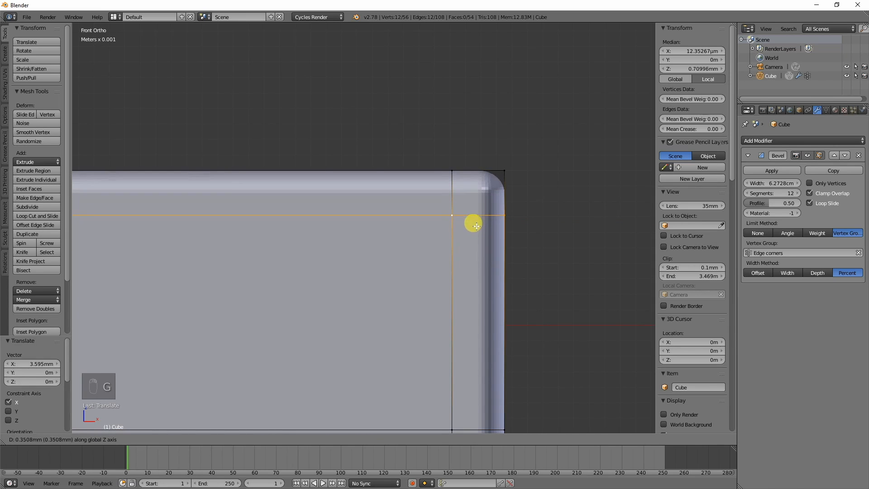
pyautogui.moveTo(475, 224)
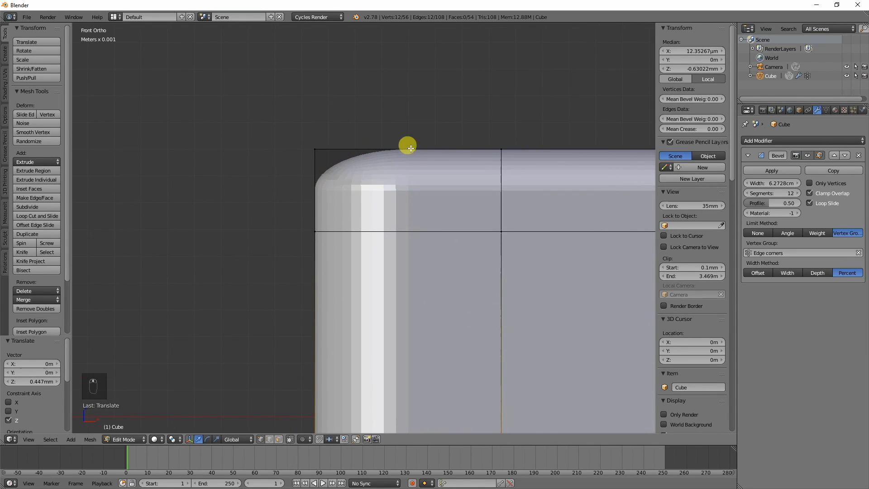
pyautogui.moveTo(497, 224)
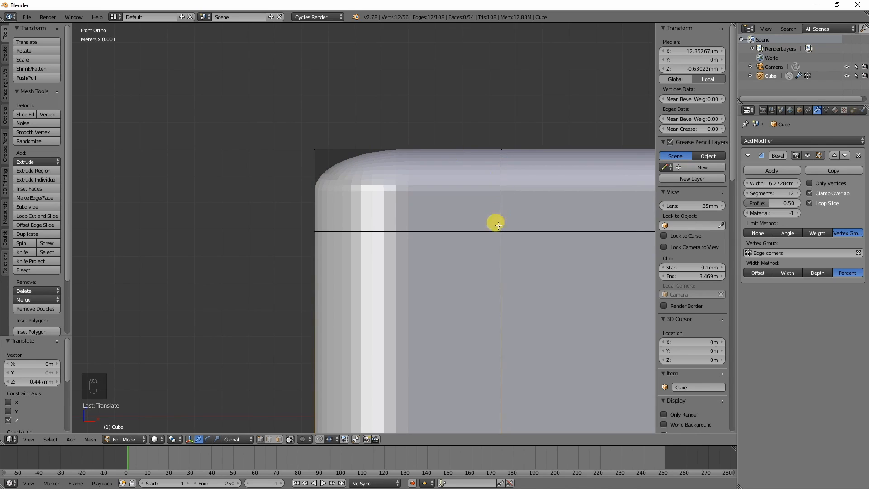
# Step: Move the inner edge vertices along X and Z, then along Y in right view, and return to Object Mode
pyautogui.press('g')
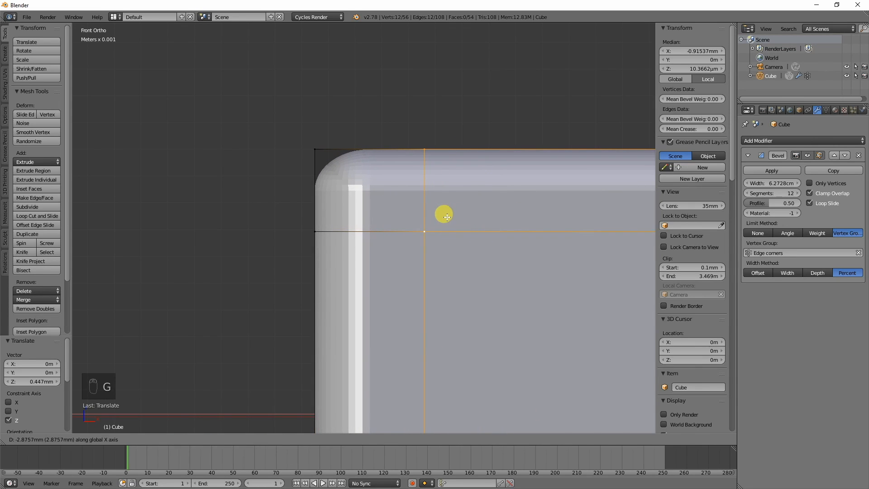
pyautogui.moveTo(438, 213)
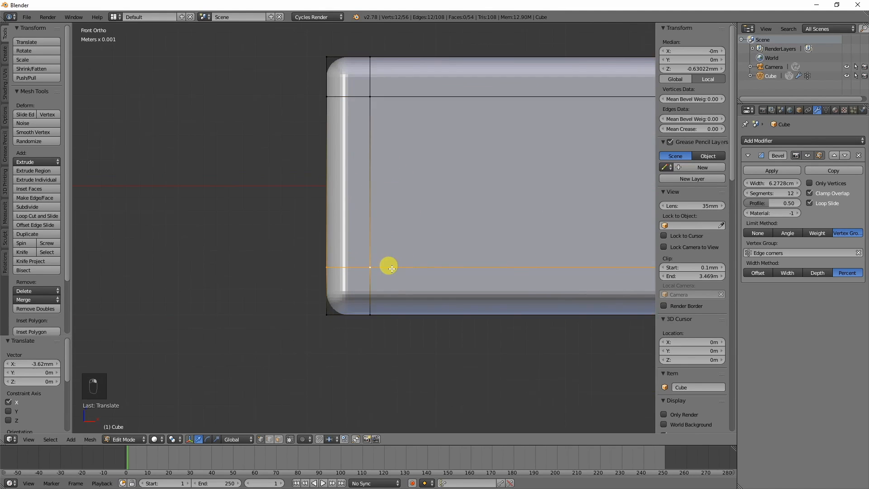
pyautogui.press('g')
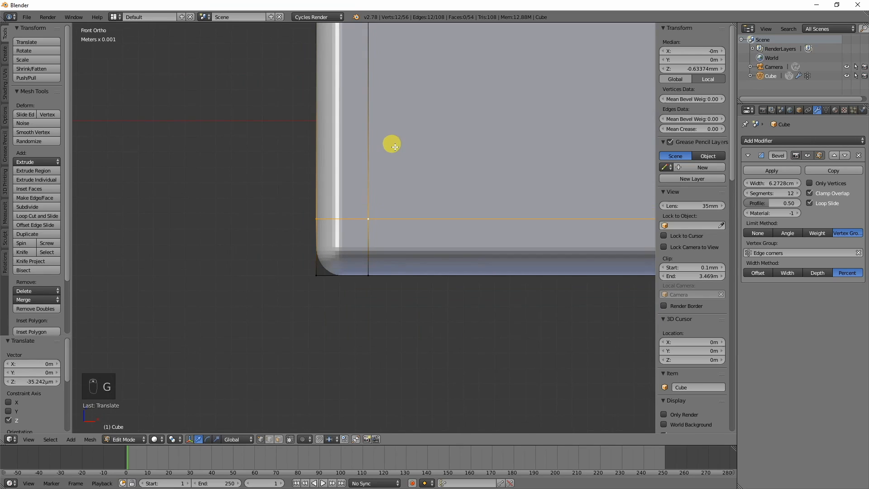
pyautogui.press('numpad_3')
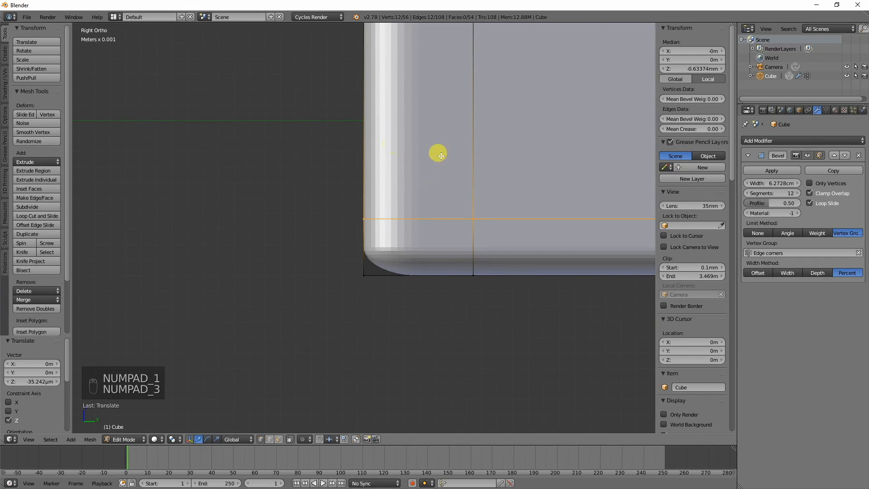
pyautogui.press('g')
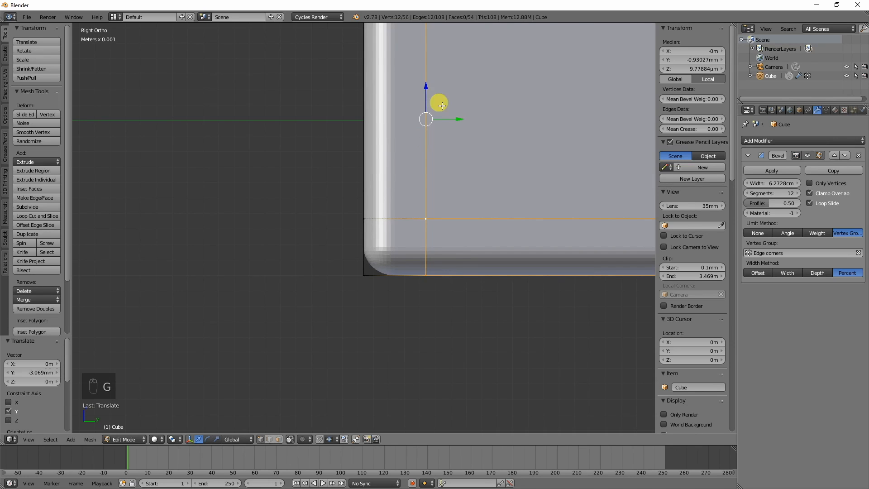
pyautogui.scroll(-3)
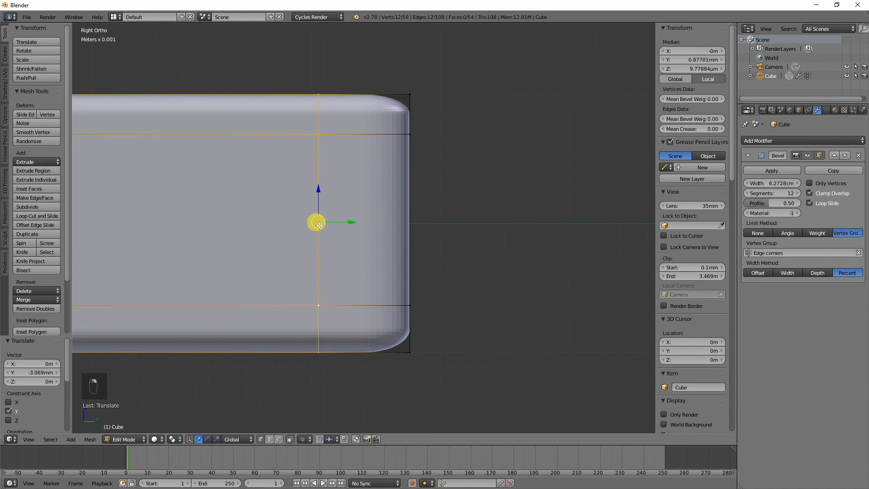
pyautogui.press('g')
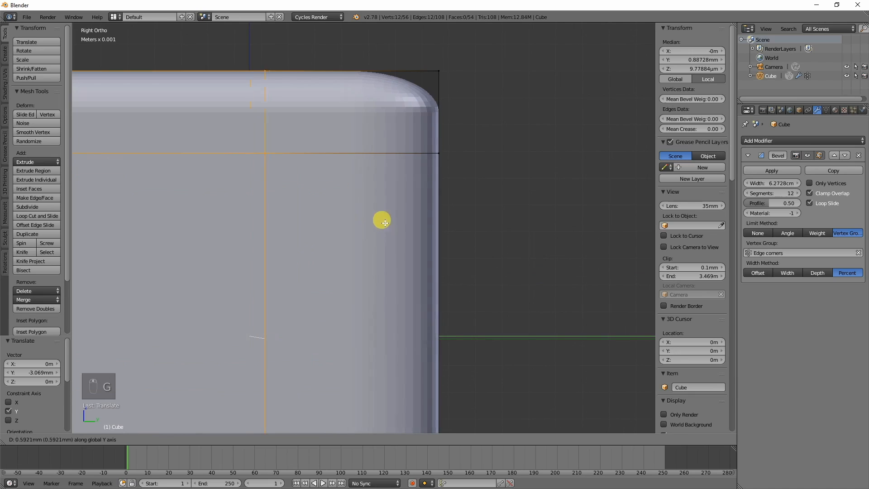
pyautogui.moveTo(453, 240)
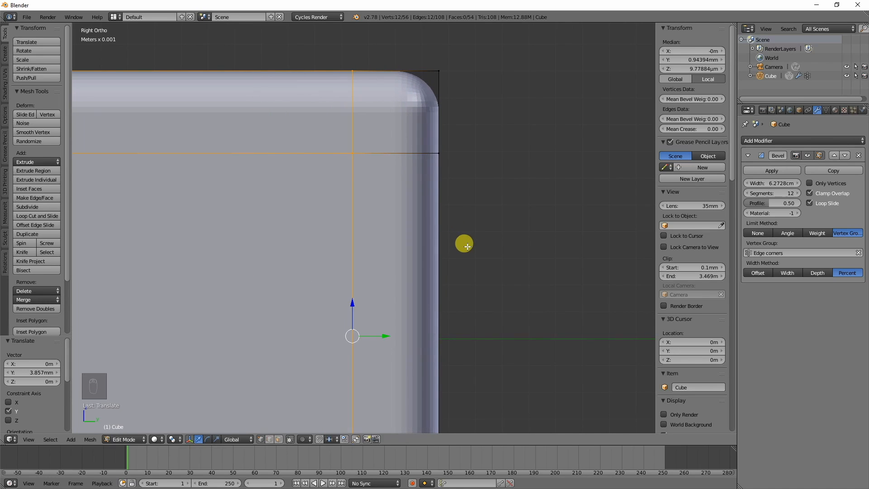
pyautogui.press('Tab')
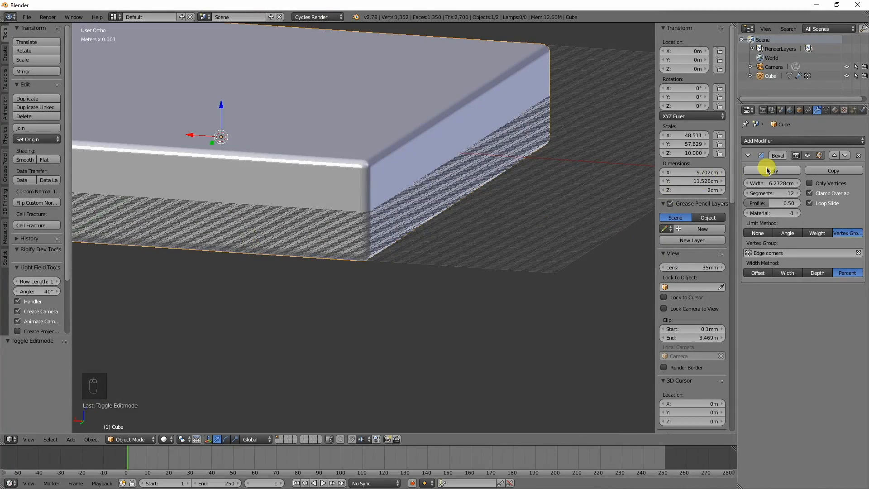
# Step: Inspect the applied bevel's real mesh geometry in Edit Mode, then return to Object Mode
pyautogui.press('Tab')
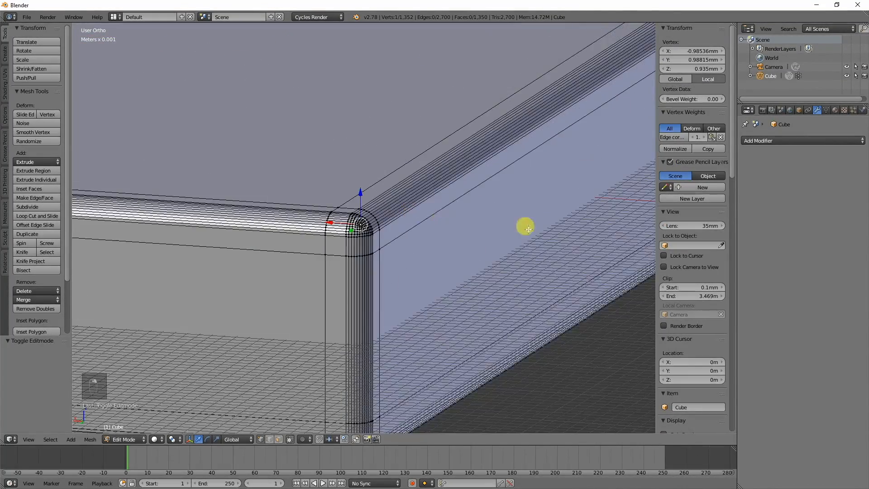
pyautogui.press('Tab')
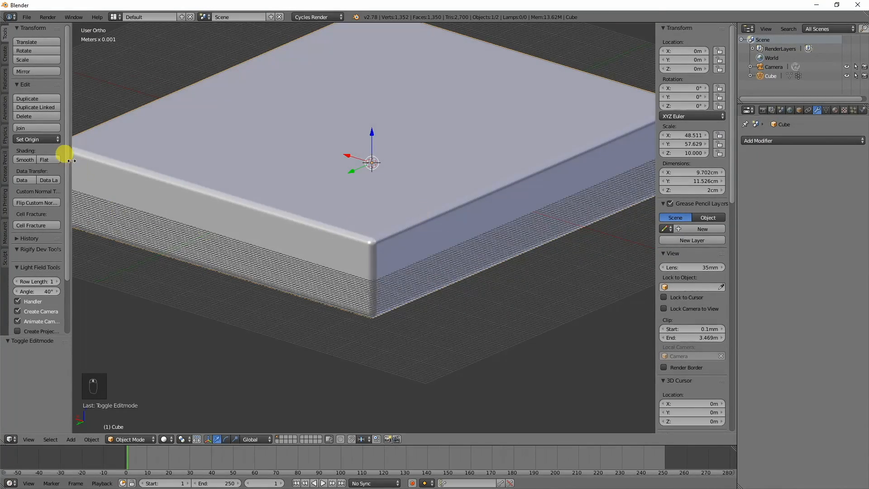
# Step: Shade the bevelled slab smooth and show its object properties
pyautogui.click(25, 159)
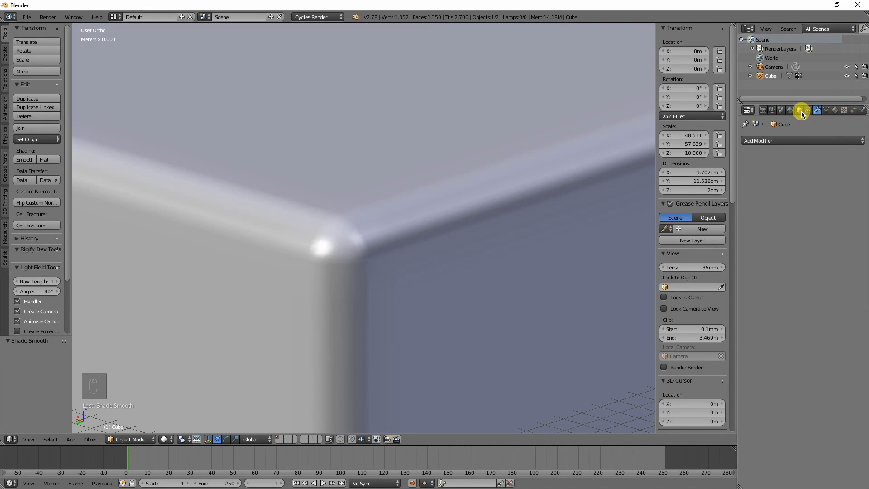
pyautogui.click(821, 109)
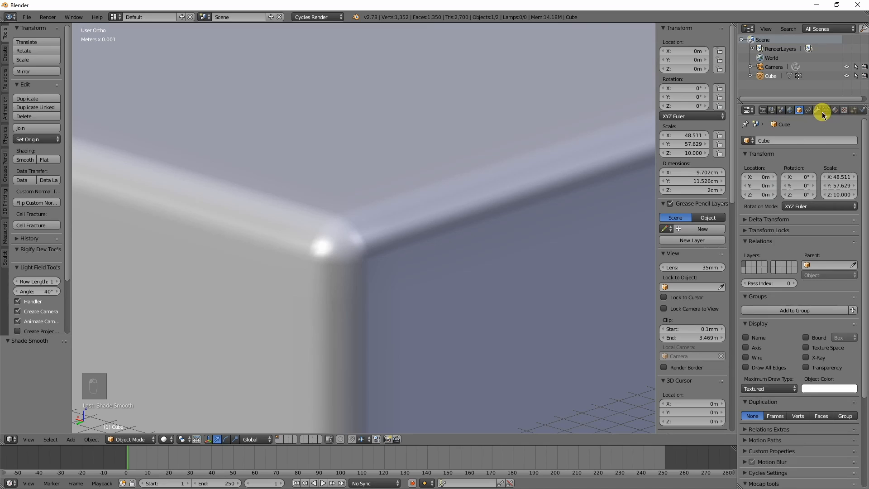
# Step: In Mesh Data settings, try Auto Smooth angles with flat and smooth shading, settling on smooth at 17.9°
pyautogui.click(831, 110)
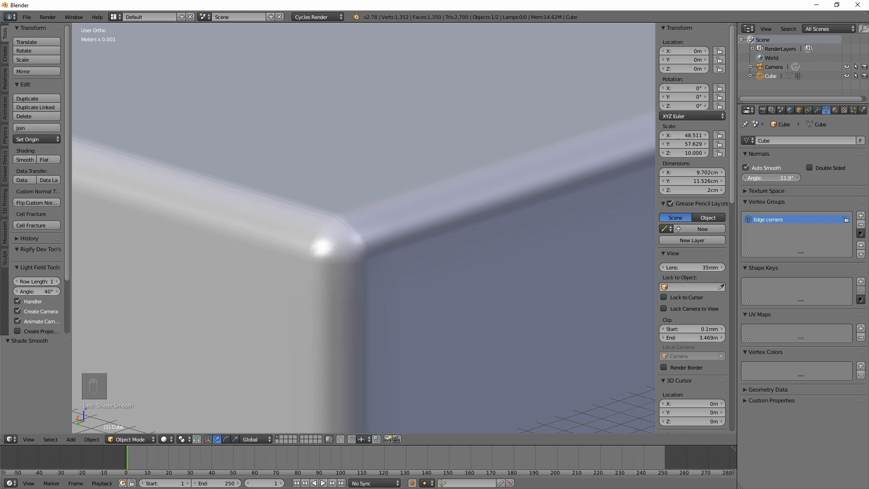
pyautogui.click(770, 177)
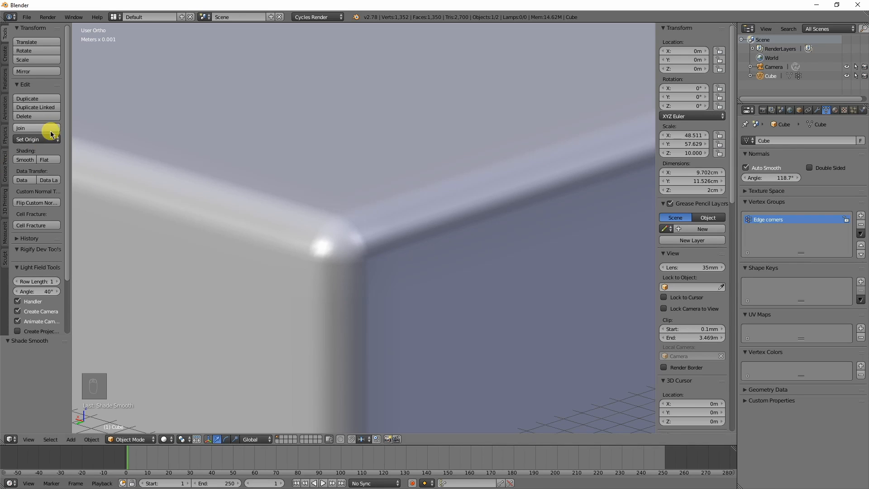
pyautogui.click(44, 160)
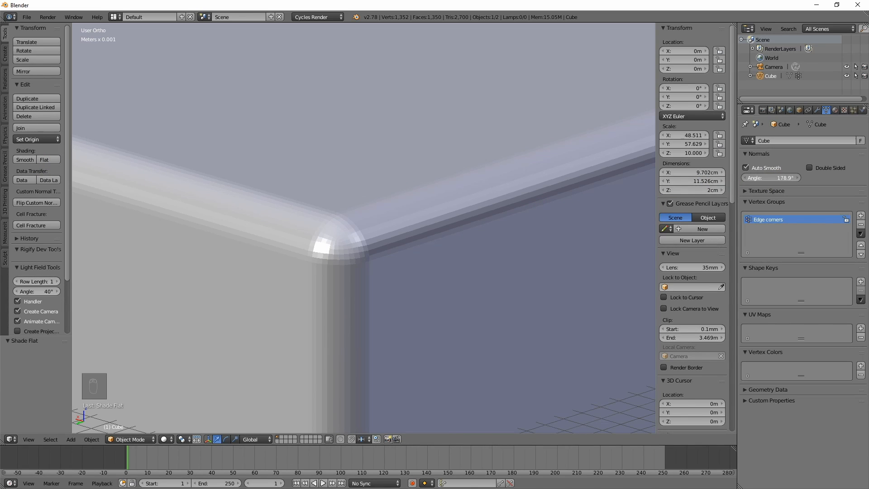
pyautogui.click(769, 178)
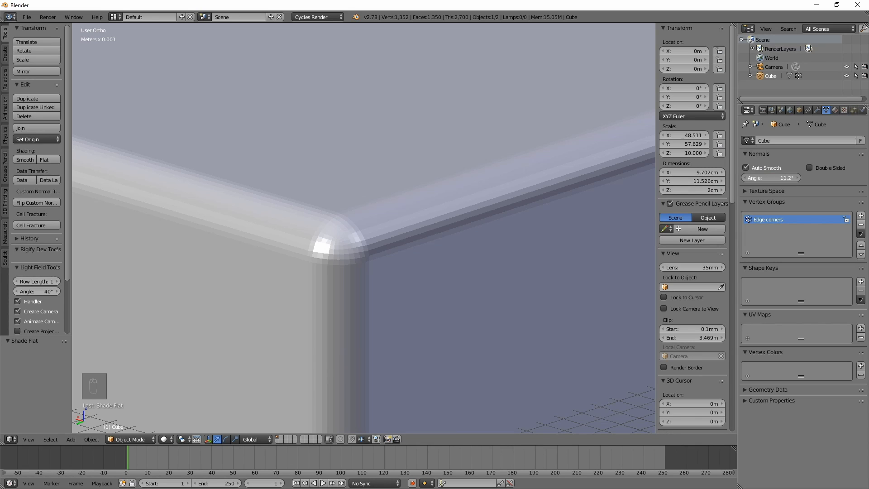
pyautogui.click(770, 177)
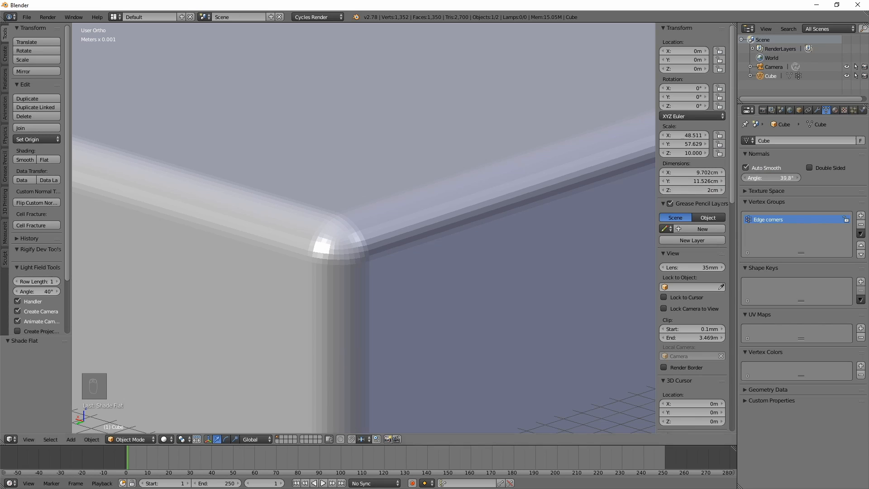
pyautogui.click(25, 159)
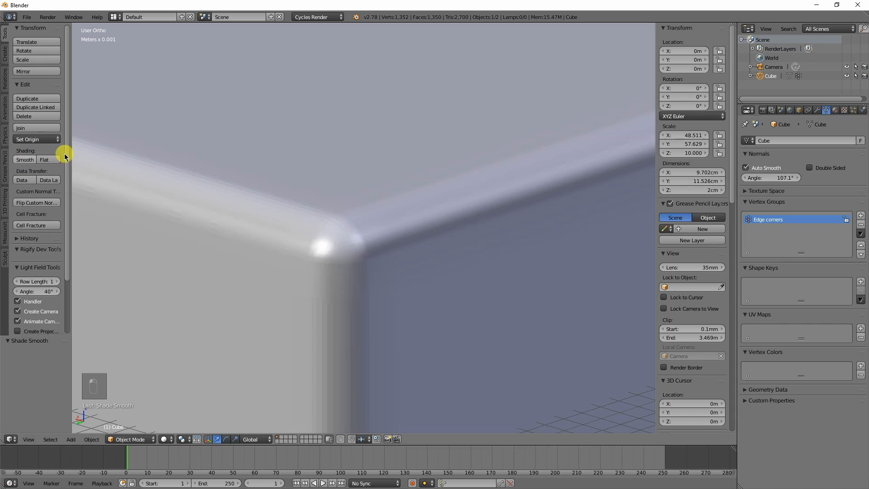
pyautogui.click(771, 177)
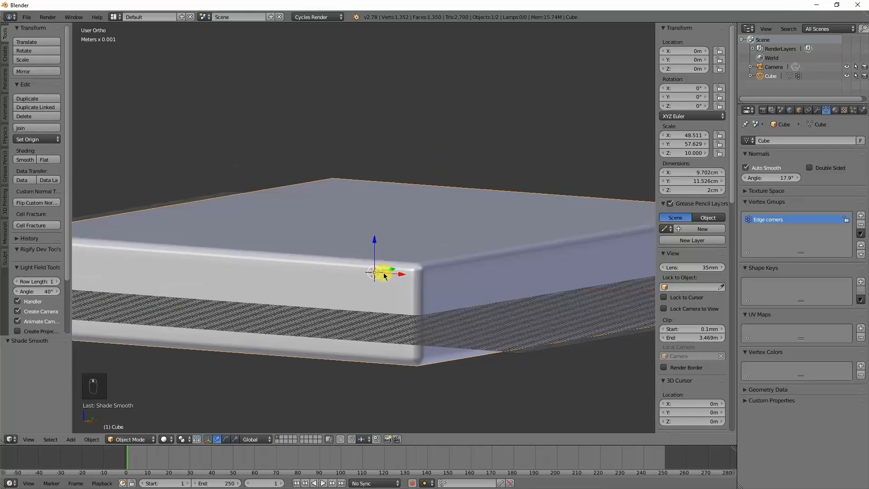
# Step: Add a second cube, bevel its top edges into a 24-segment dome in Edit Mode, and return to Object Mode
pyautogui.press('shift+a')
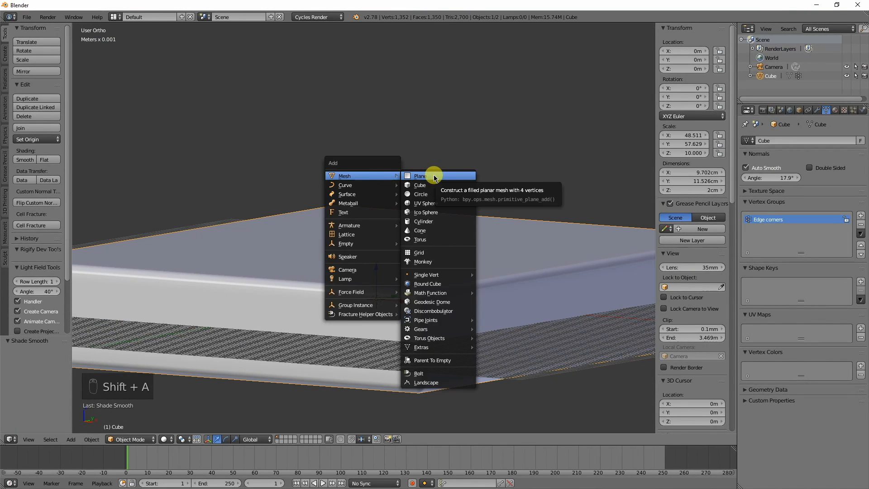
pyautogui.click(420, 185)
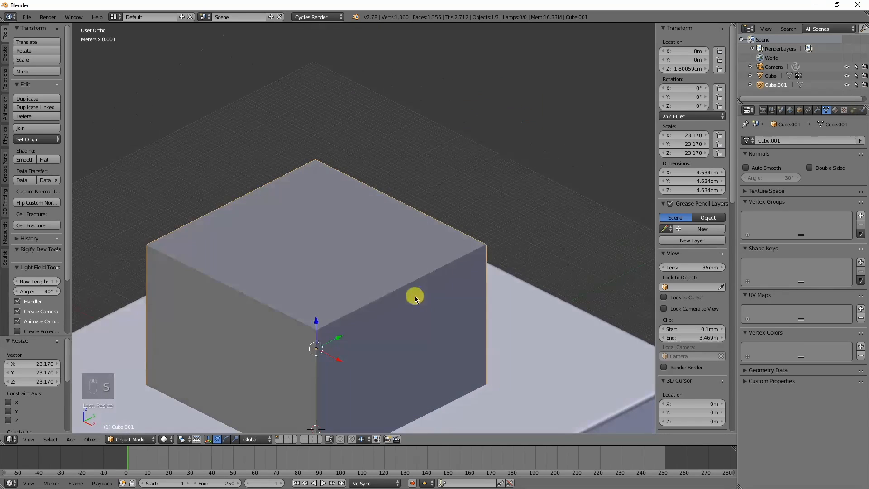
pyautogui.press('Tab')
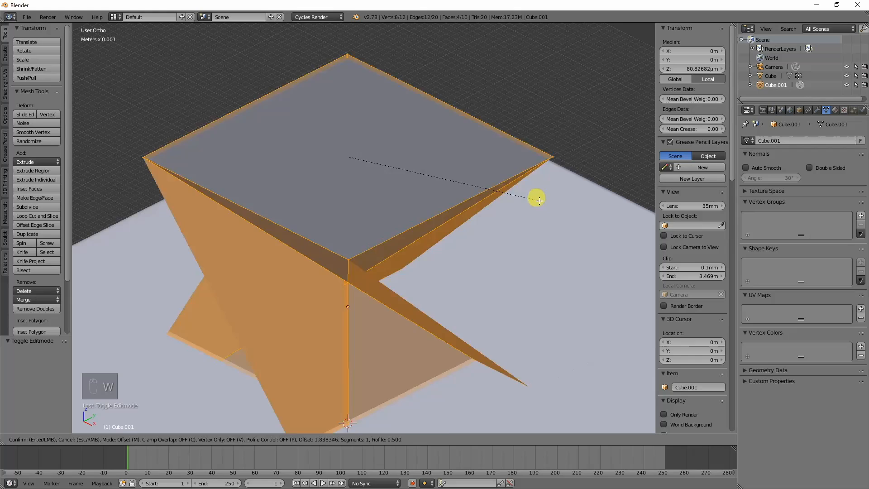
pyautogui.moveTo(571, 269)
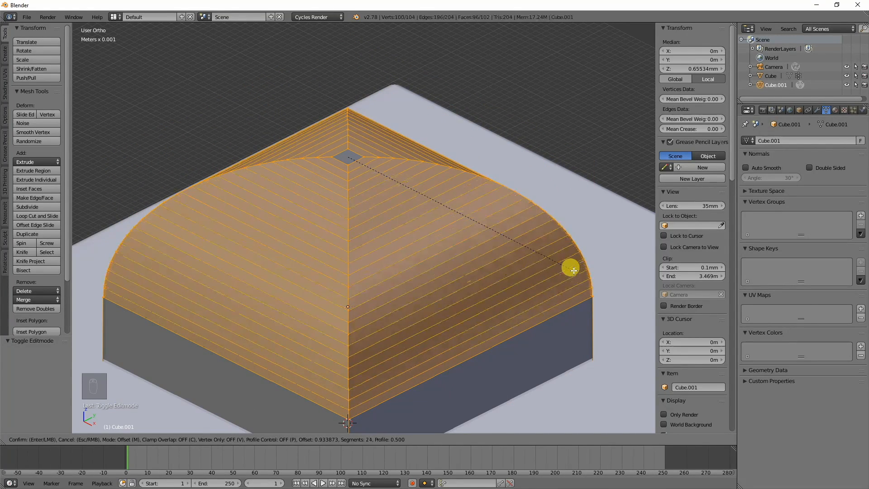
pyautogui.press('Tab')
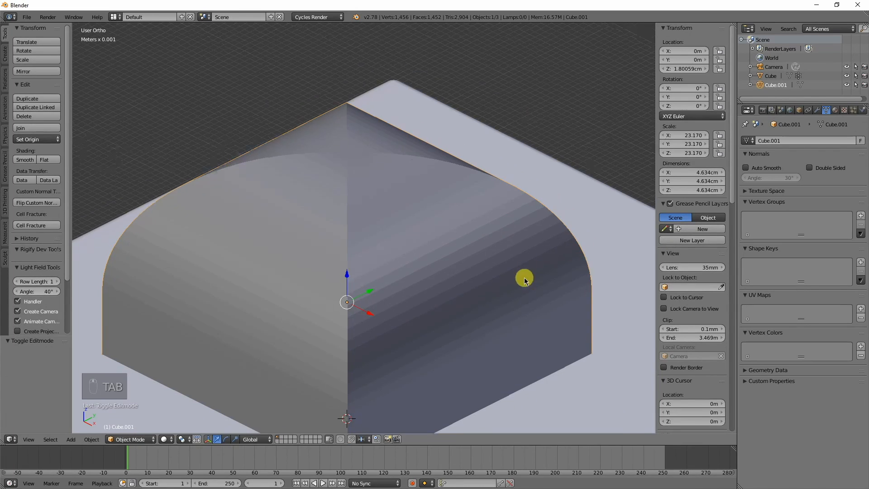
# Step: Smooth-shade the domed cube, enable Auto Smooth and step its angle up through 2.7°, 3.9° and 5.1°
pyautogui.click(24, 160)
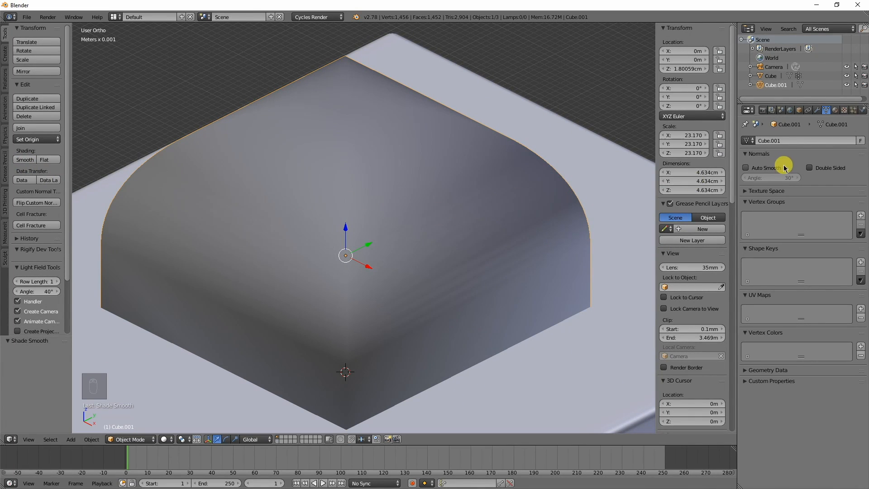
pyautogui.click(747, 167)
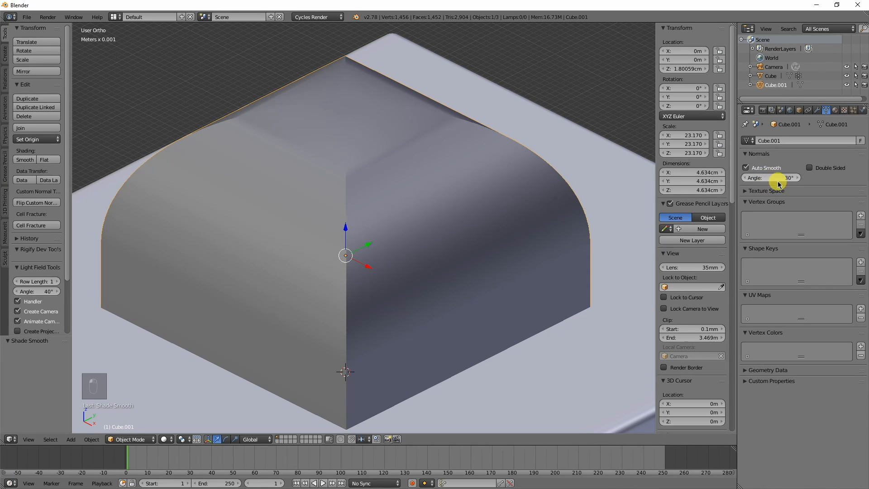
pyautogui.click(772, 178)
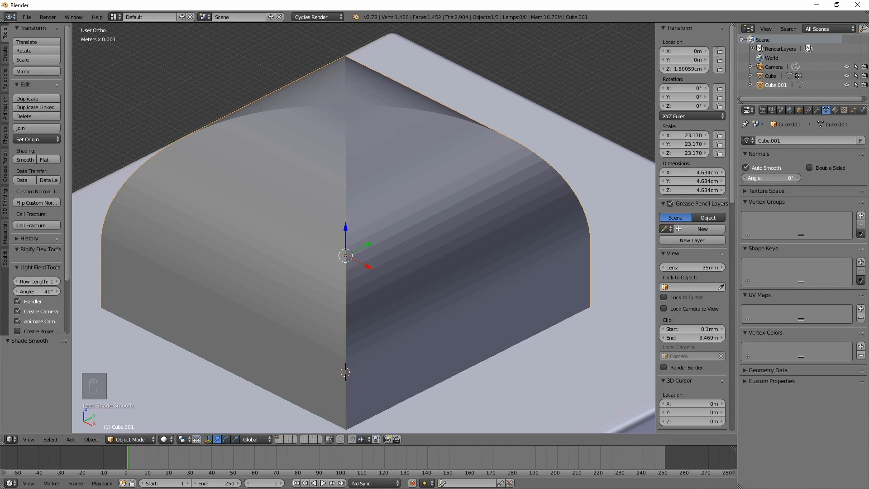
pyautogui.click(770, 177)
pyautogui.write('2.7')
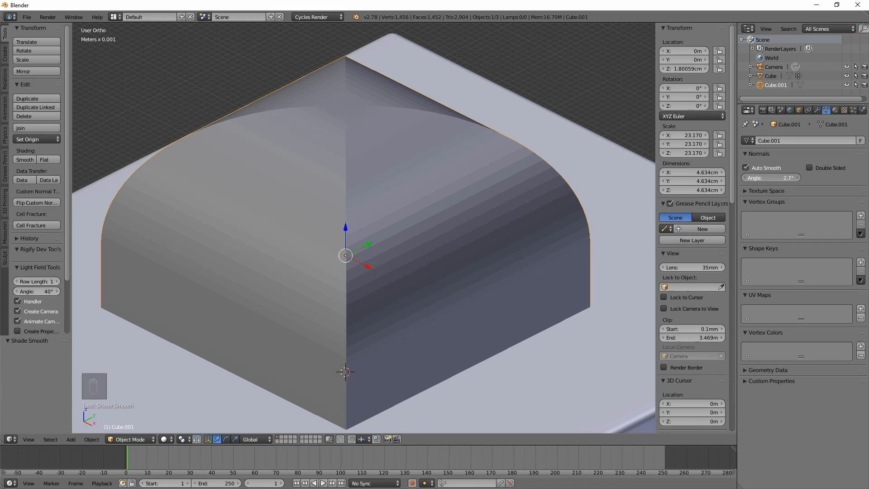
pyautogui.click(770, 178)
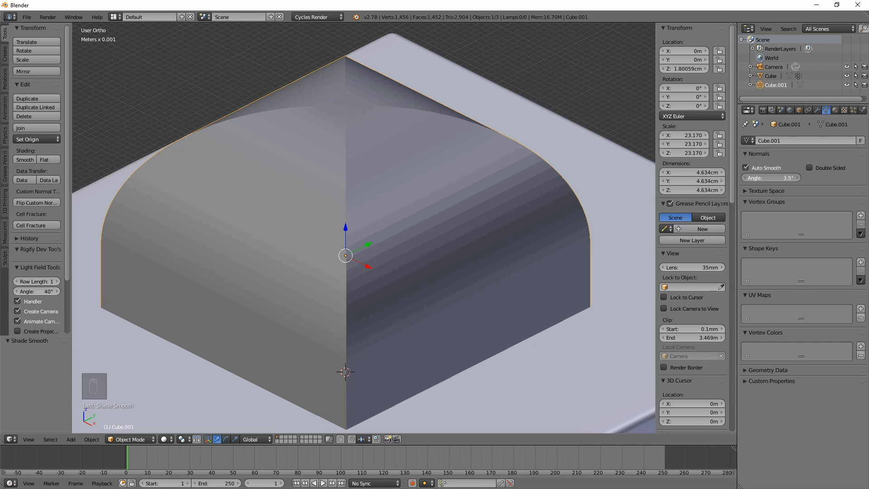
pyautogui.click(769, 177)
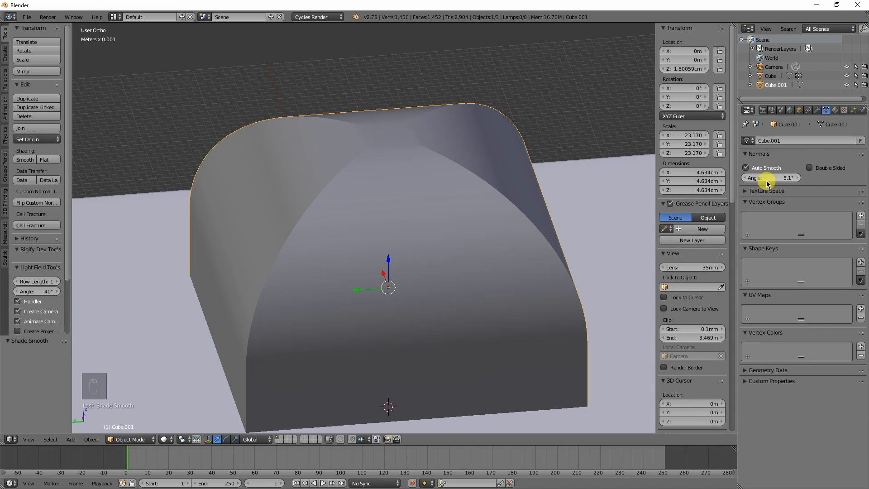
# Step: Compare flat and smooth shading with Auto Smooth off, then re-enable it at 4.1°
pyautogui.click(747, 167)
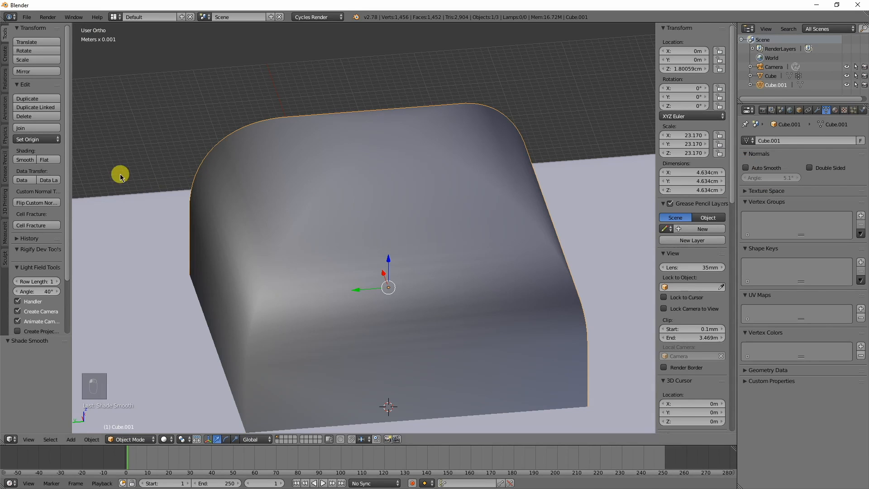
pyautogui.click(44, 159)
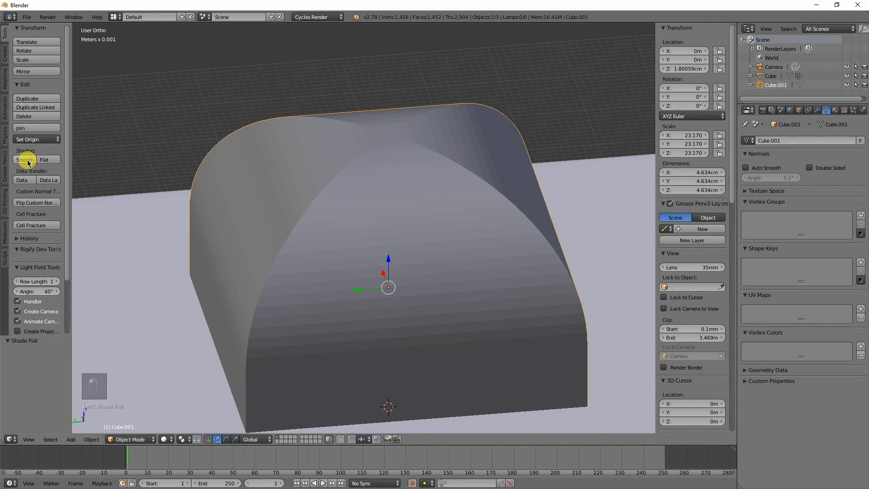
pyautogui.click(25, 159)
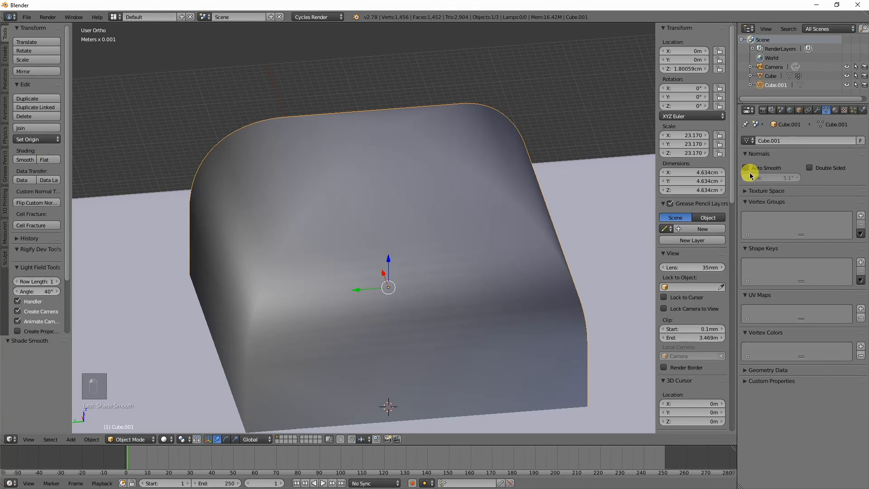
pyautogui.click(747, 167)
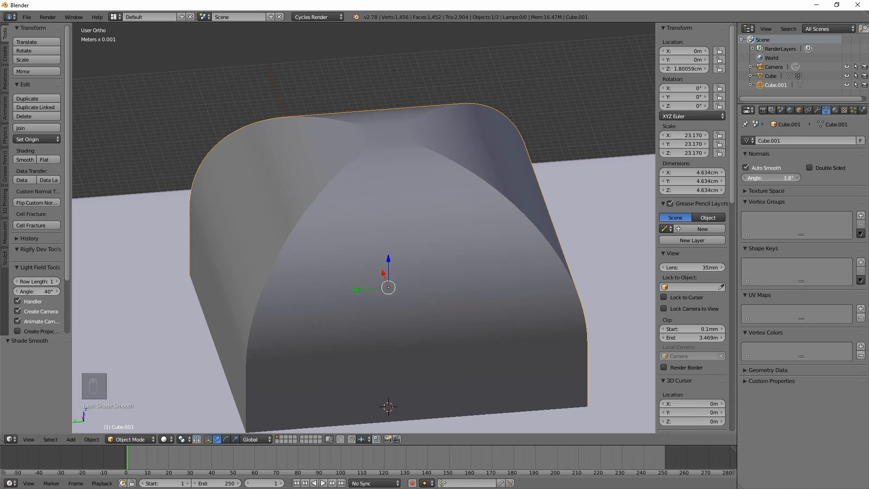
pyautogui.click(786, 177)
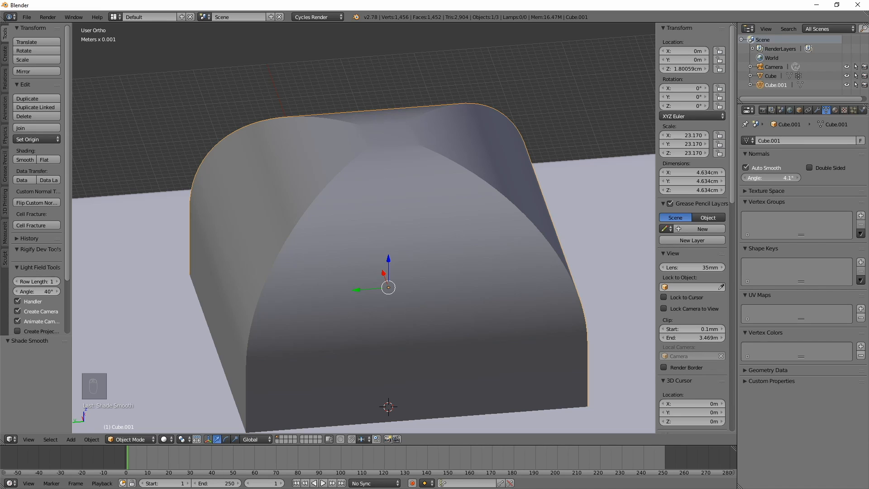
pyautogui.moveTo(496, 243)
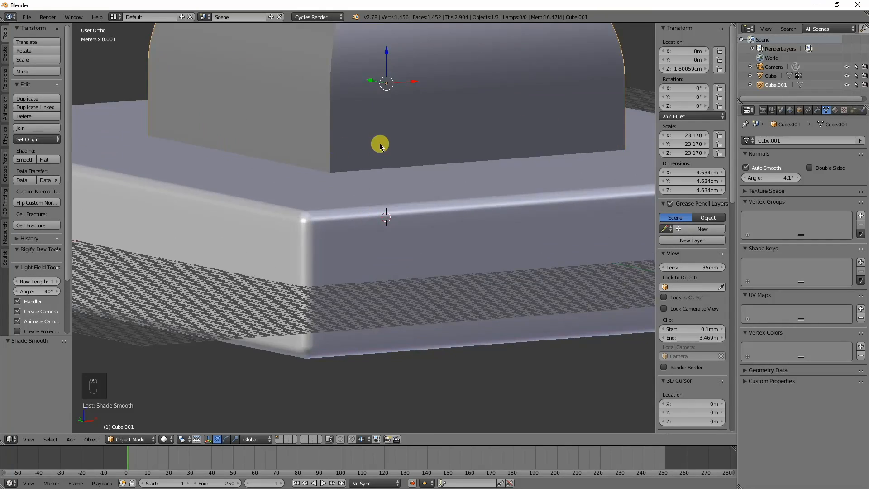
# Step: Enter Edit Mode on the domed cube to expose its 104-vertex mesh
pyautogui.press('Tab')
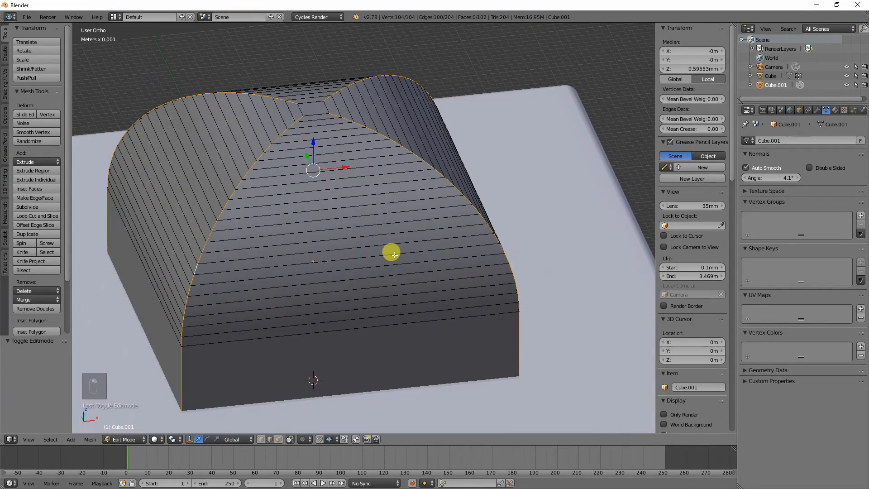
# Step: Bevel the dome's ridge edges with 6 segments, then try Auto Smooth at 8.9° and settle near 4.2°
pyautogui.press('ctrl+b')
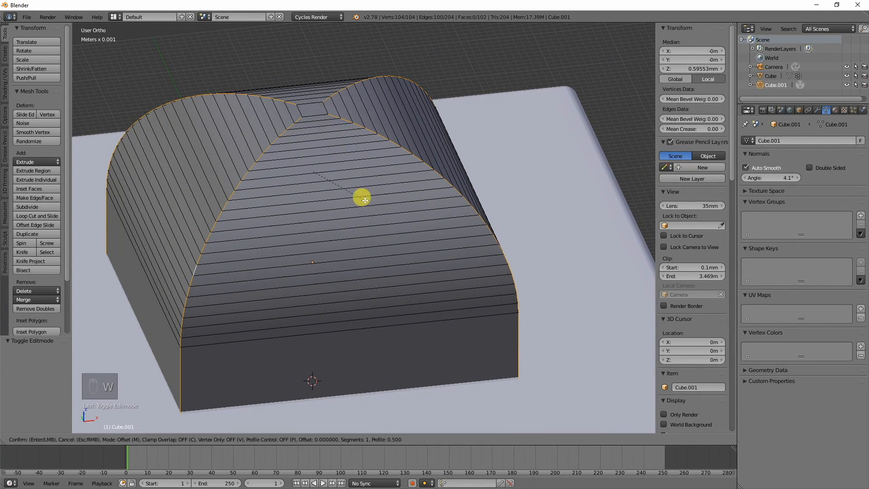
pyautogui.moveTo(430, 298)
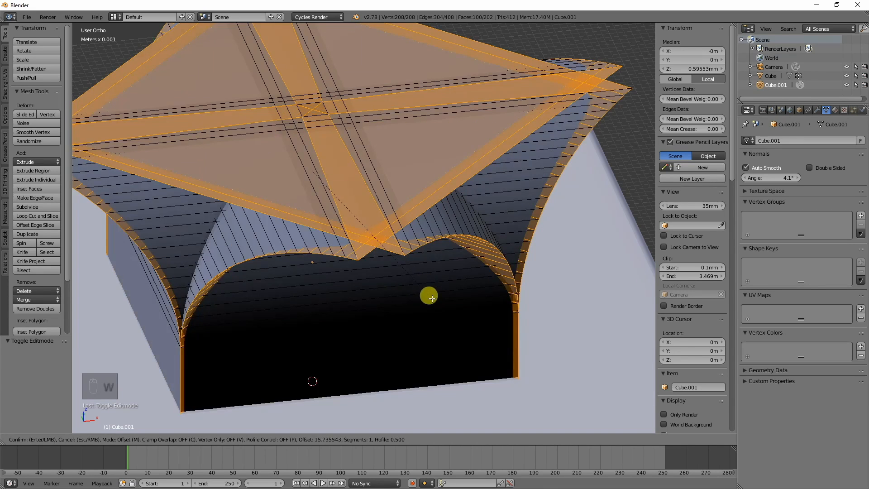
pyautogui.moveTo(365, 224)
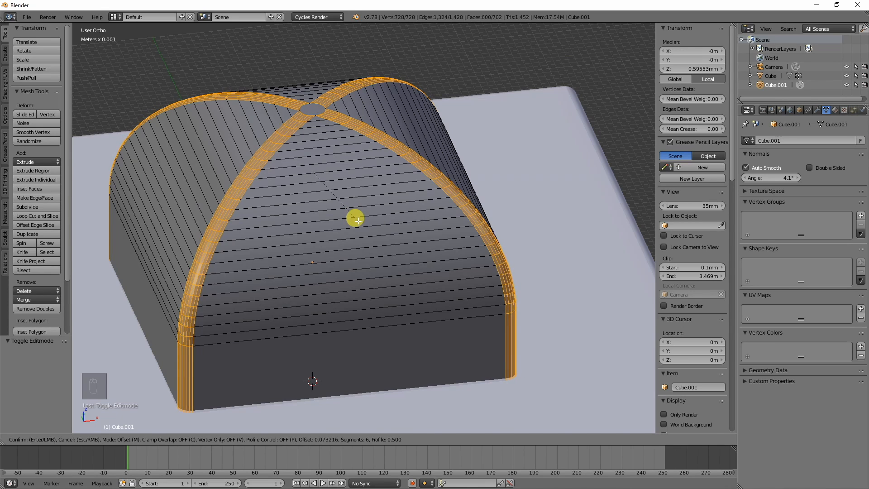
pyautogui.press('Tab')
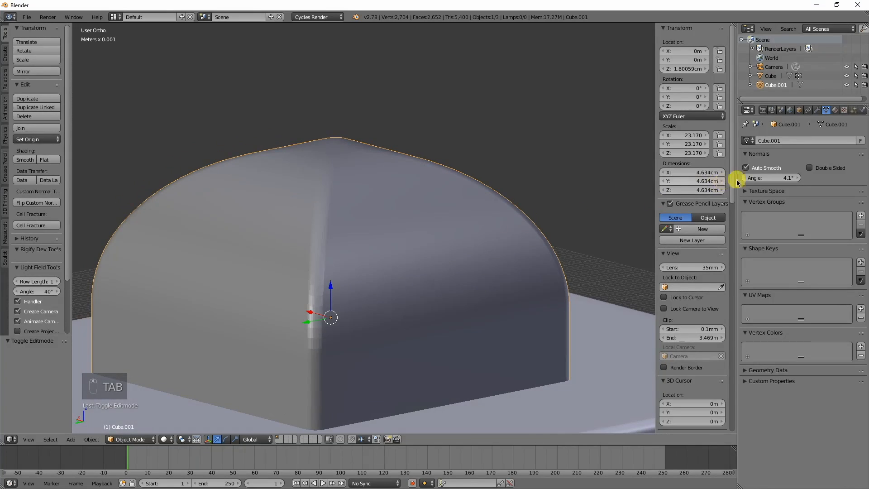
pyautogui.click(770, 178)
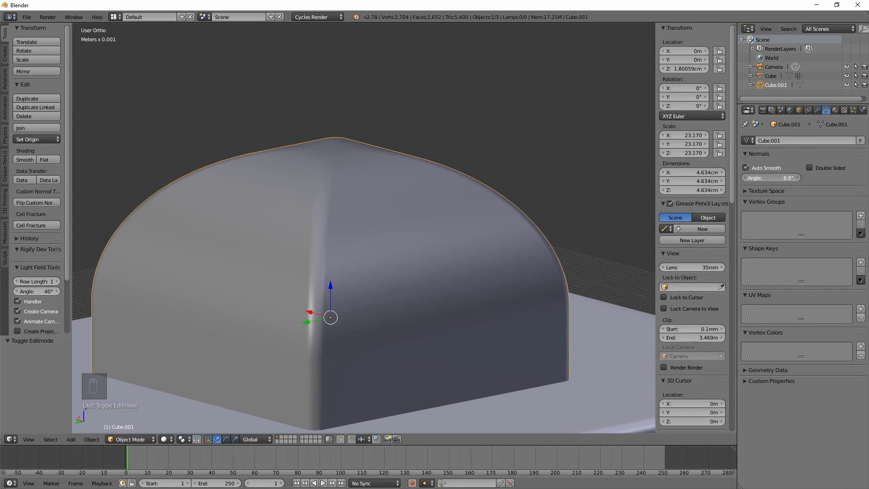
pyautogui.click(769, 177)
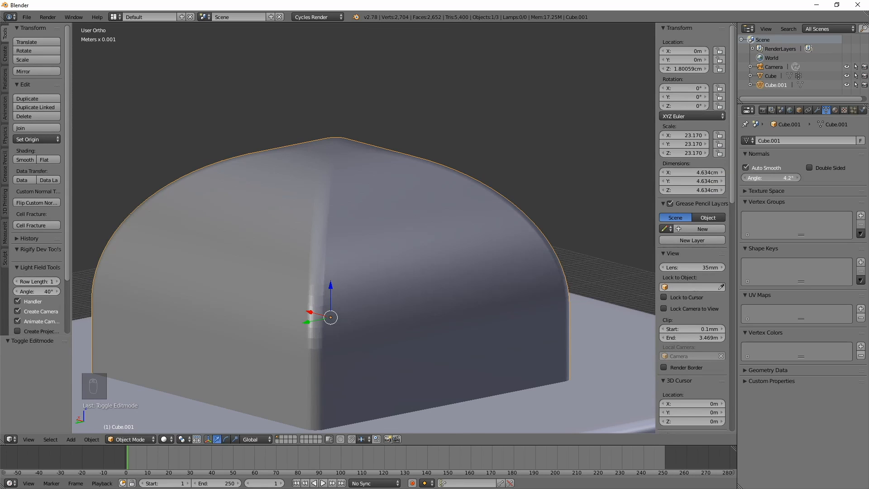
# Step: Re-enter mesh editing of the dome, use the W specials menu, and return to Object Mode
pyautogui.press('Tab')
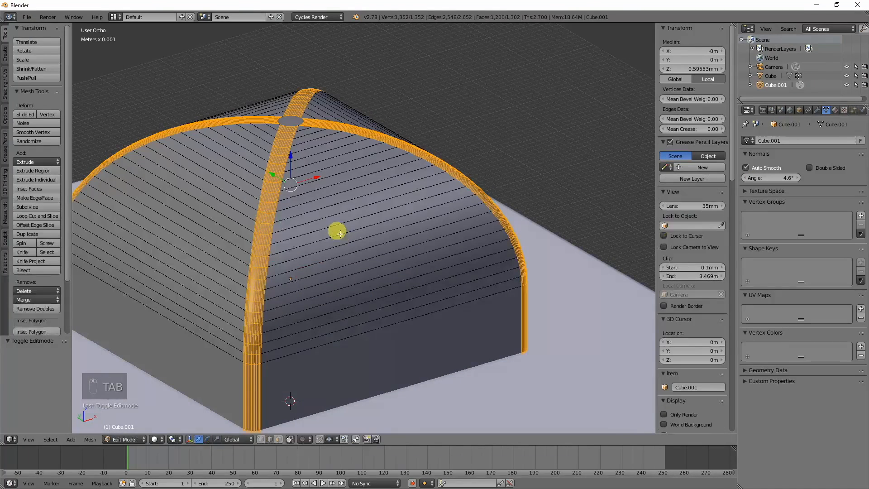
pyautogui.press('w')
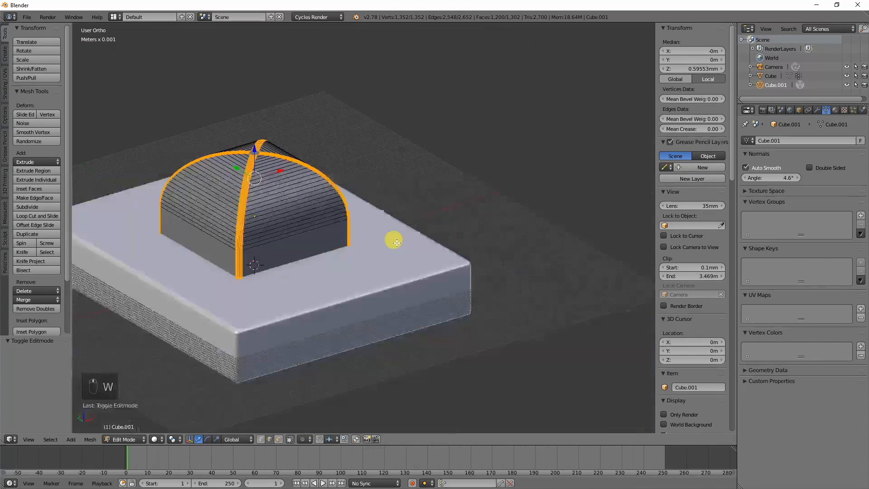
pyautogui.press('Tab')
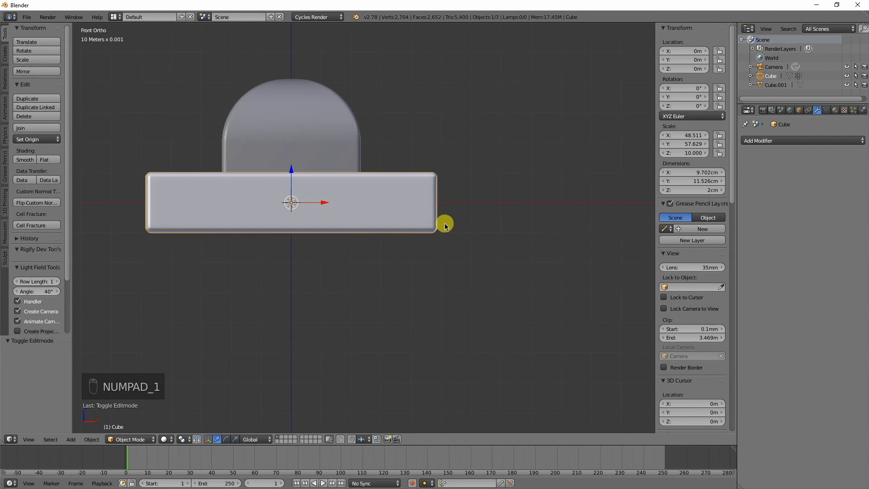
pyautogui.press('Tab')
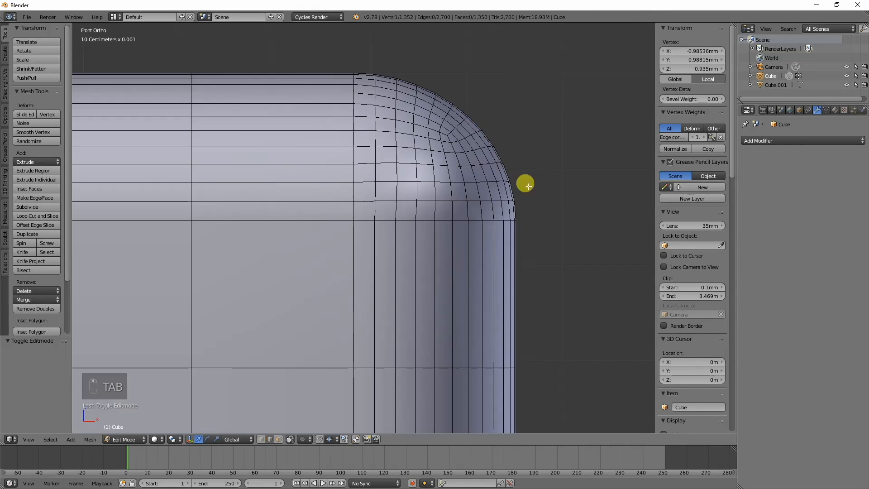
pyautogui.moveTo(500, 213)
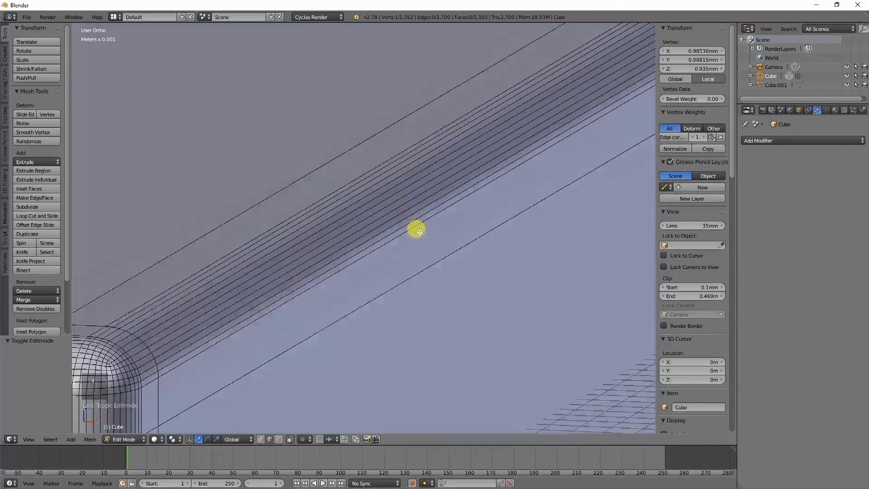
pyautogui.press('Tab')
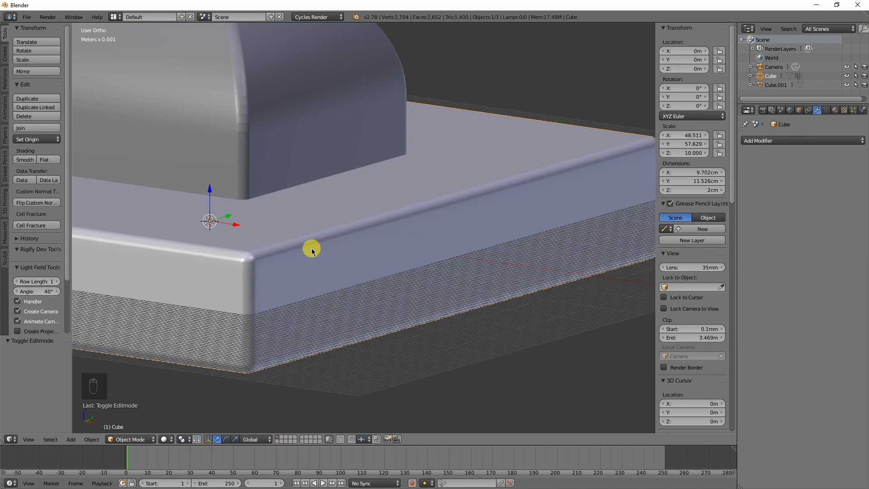
pyautogui.scroll(-3)
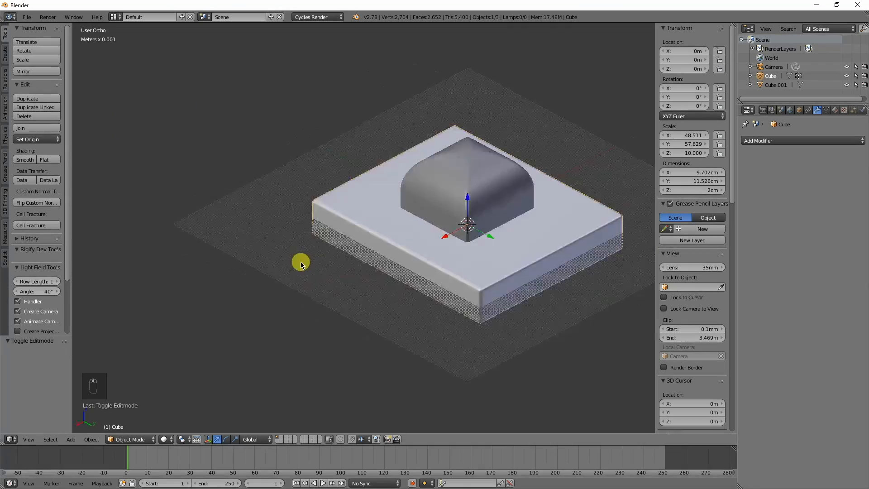